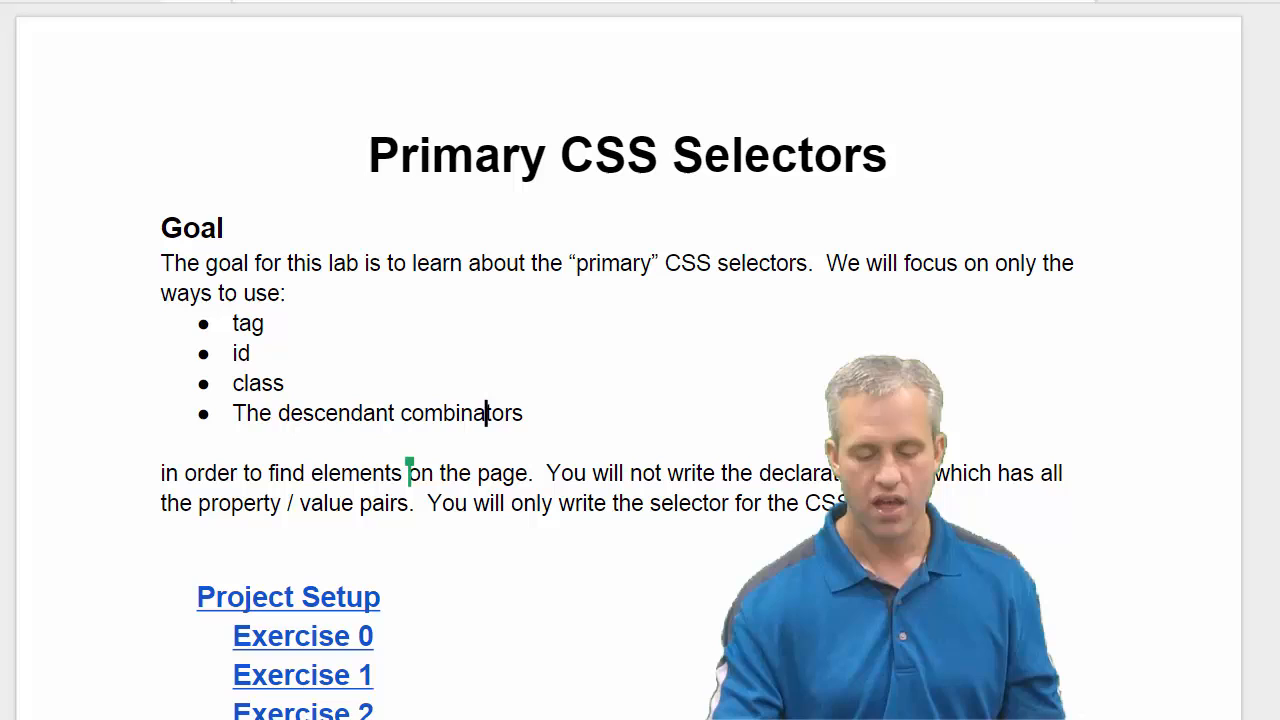
- Follow the github.com/WebDevCourseMaterial/CssSelectors starter-code link in the Project Setup section
scroll(down, 3)
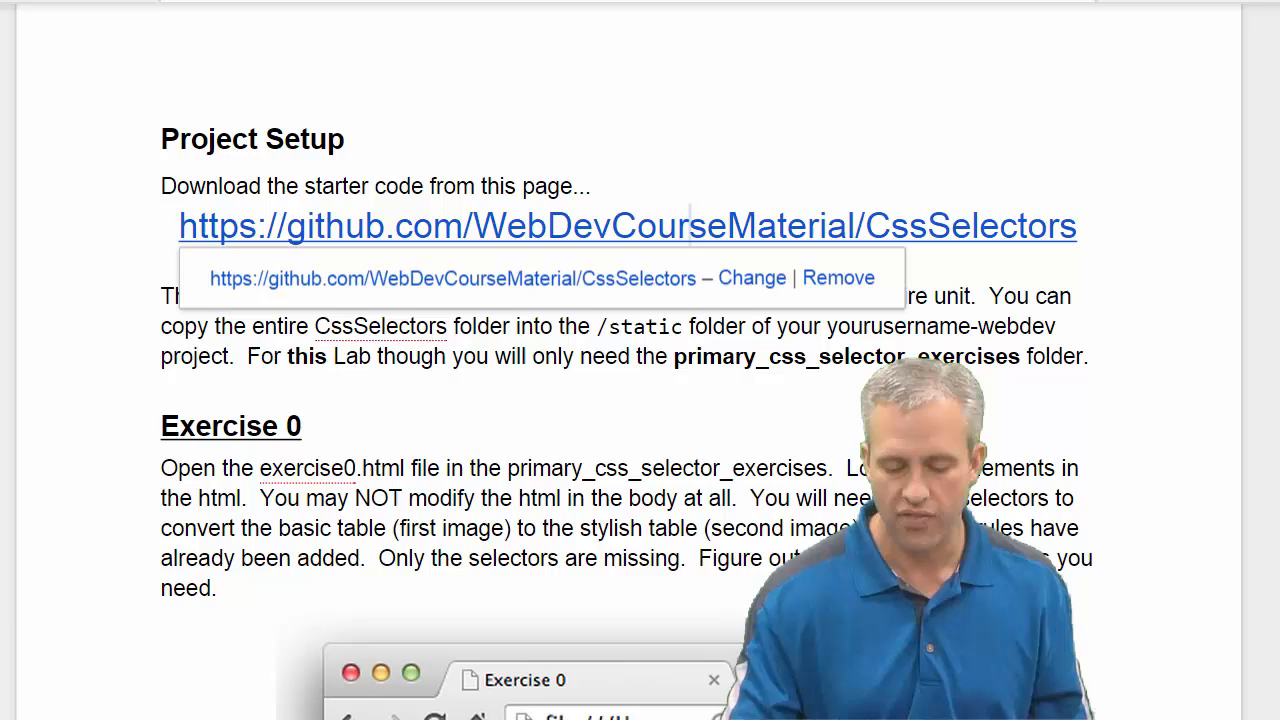
click(627, 225)
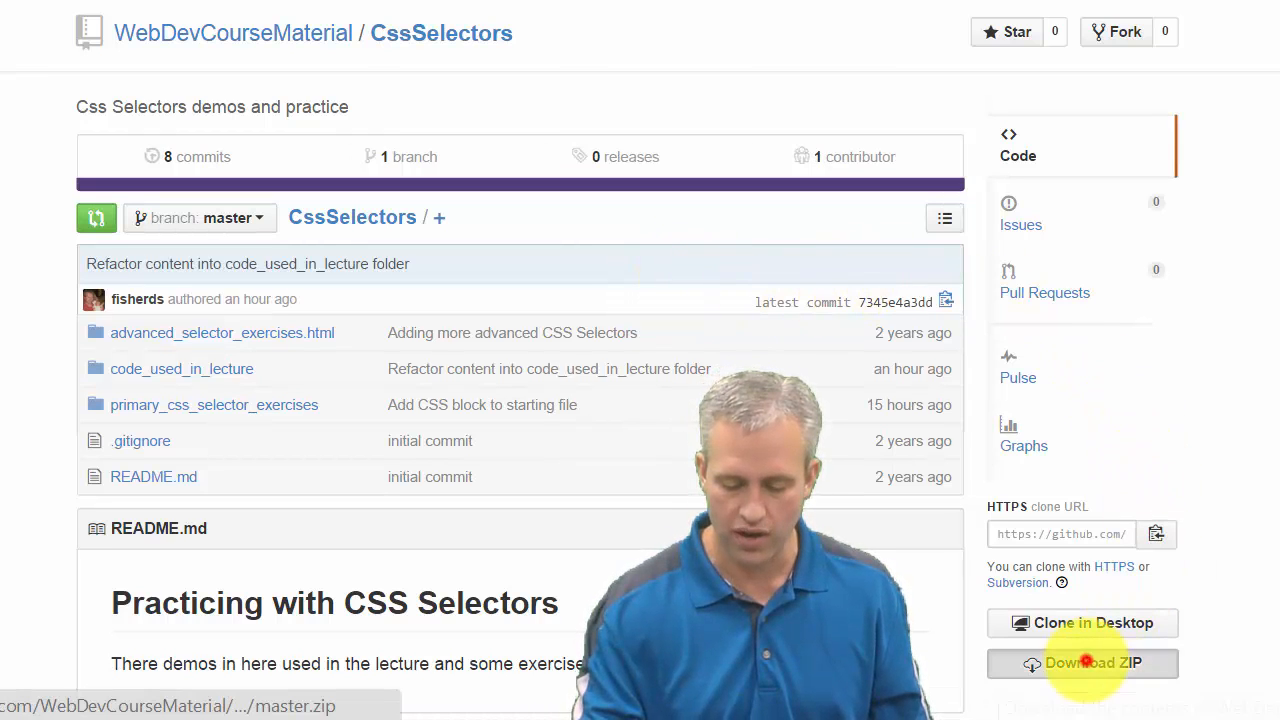
- Download CssSelectors-master.zip from GitHub into Downloads and open the archive
click(1082, 663)
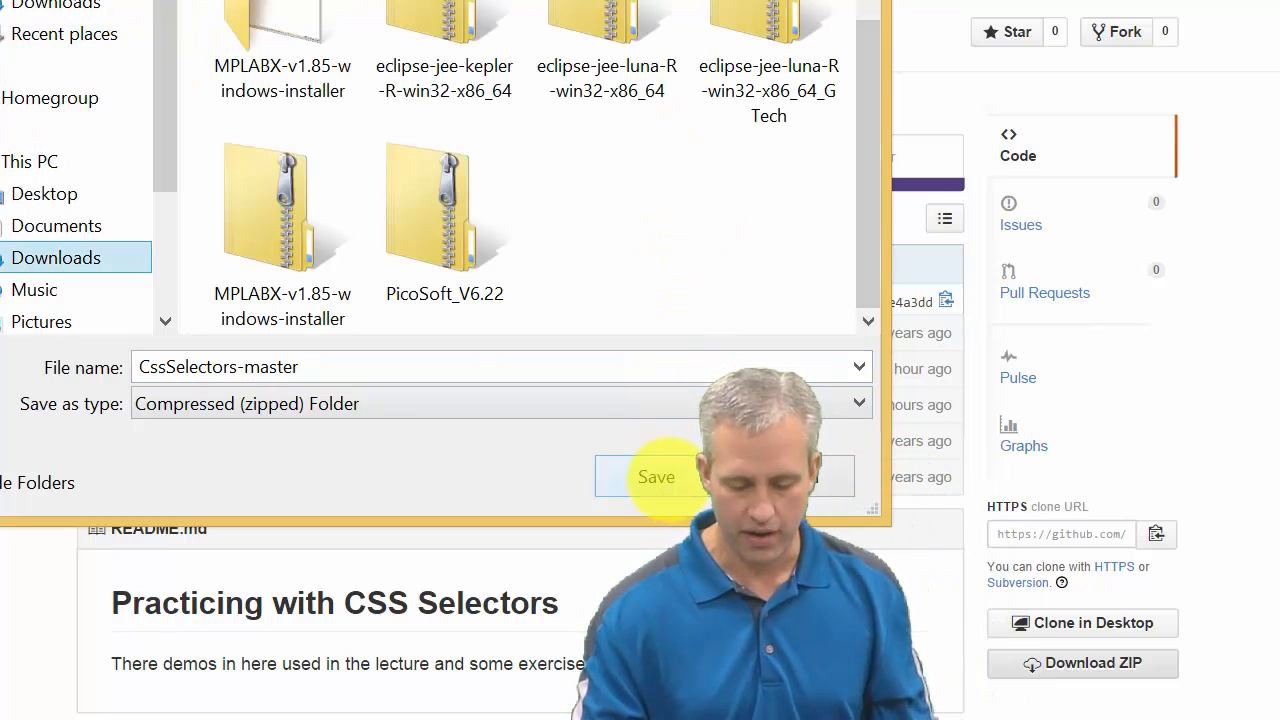
click(656, 476)
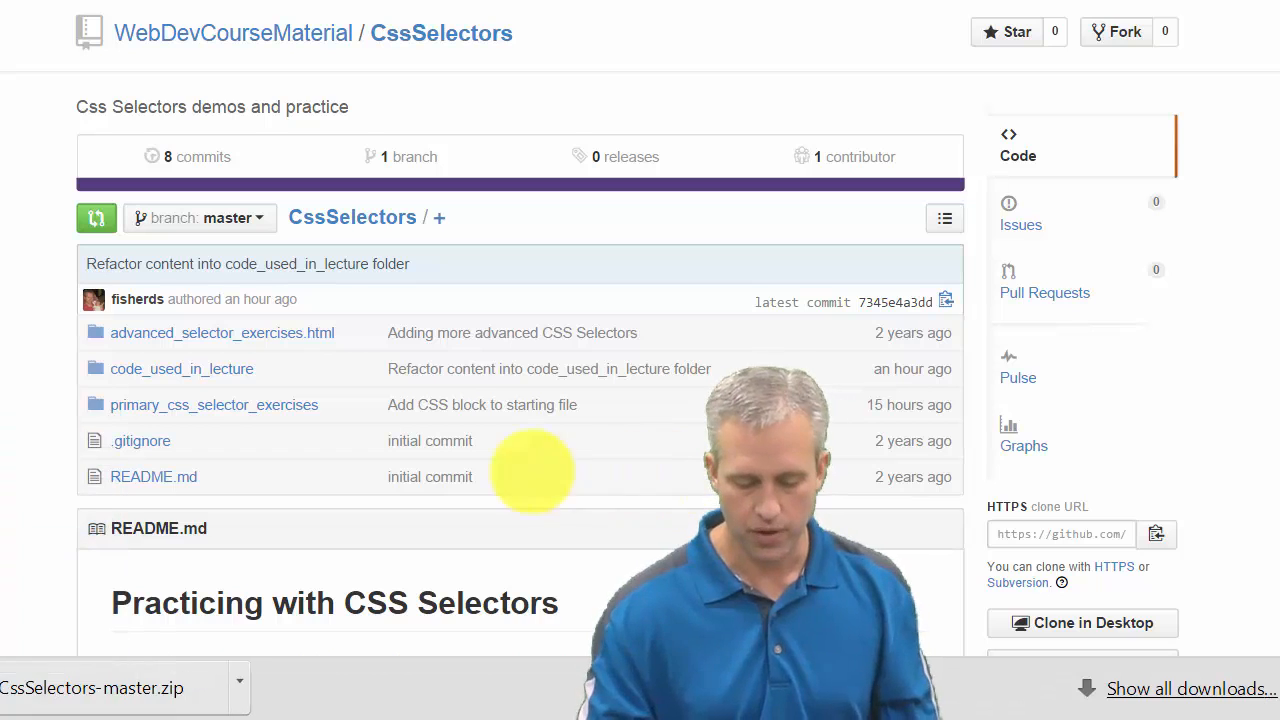
click(90, 687)
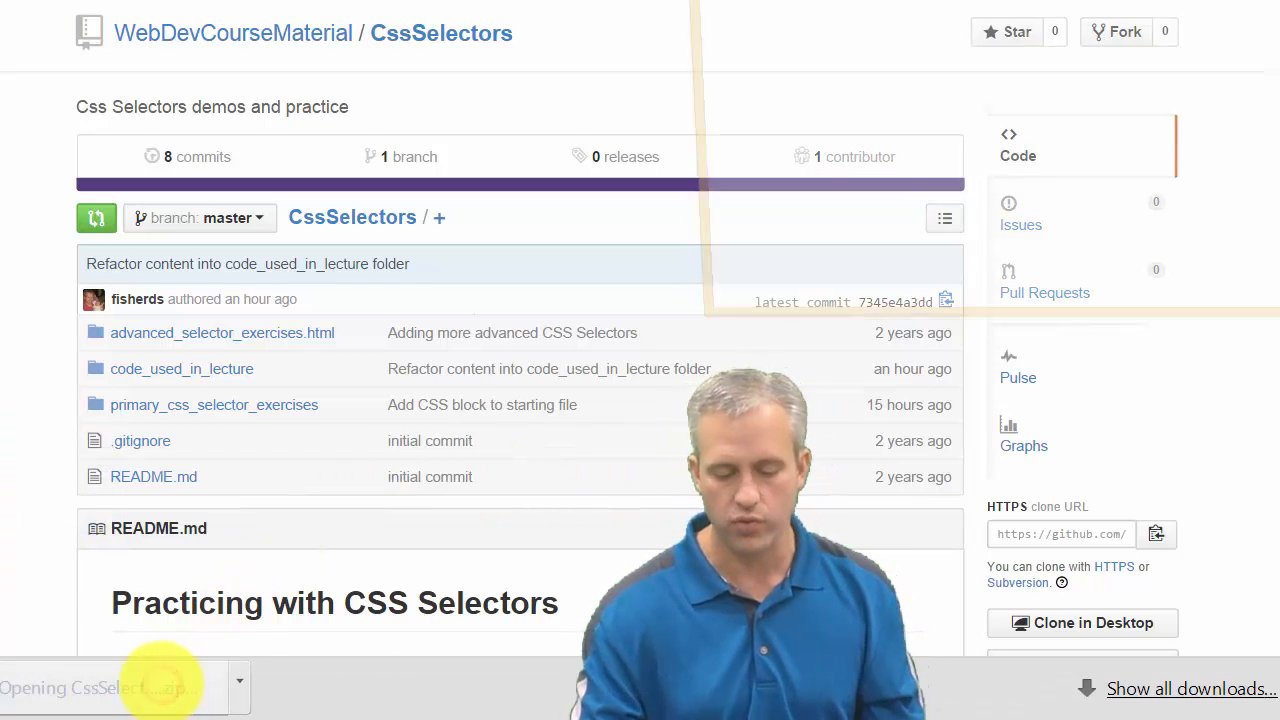
click(95, 688)
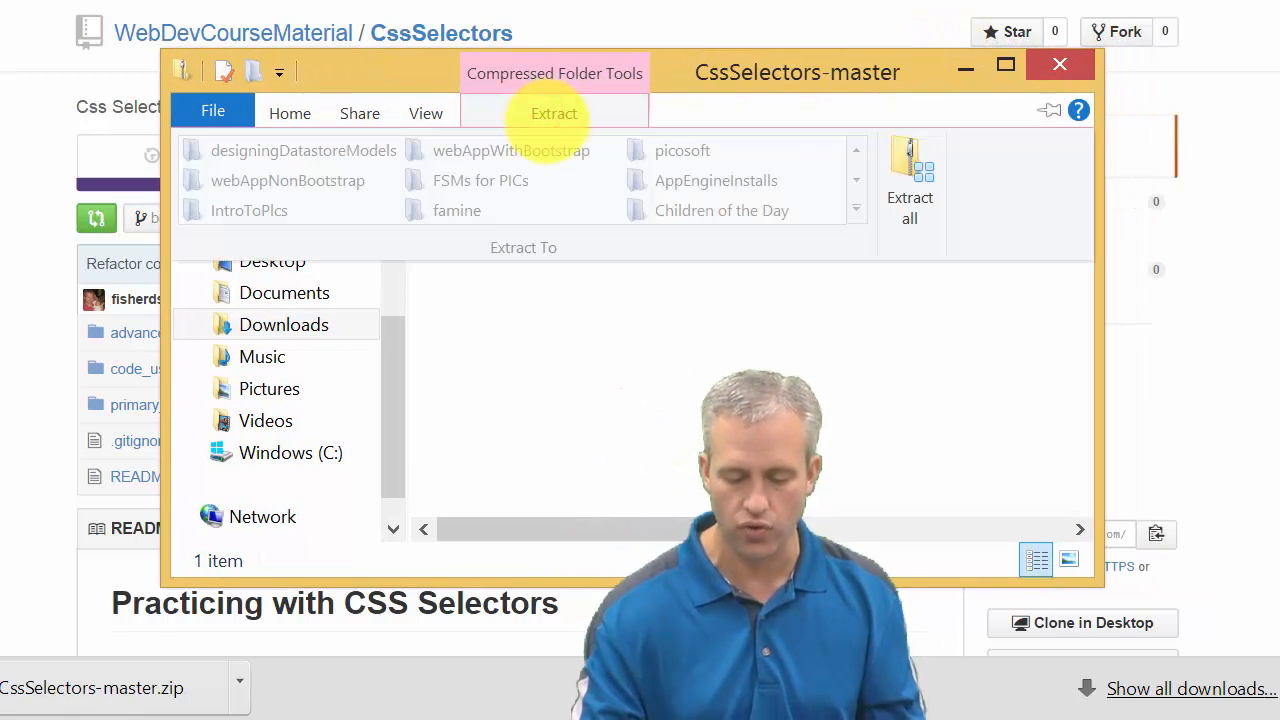
- Extract all archive contents into the WebDevLinks > static destination folder
click(909, 185)
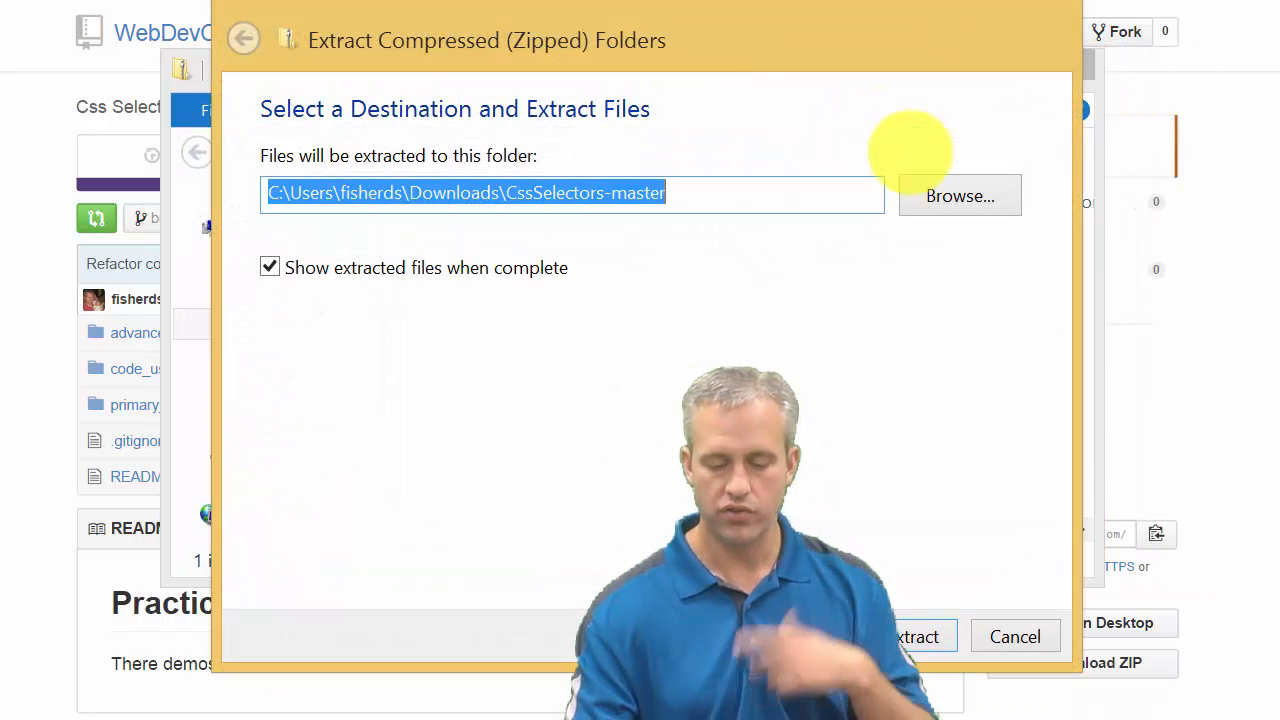
click(957, 195)
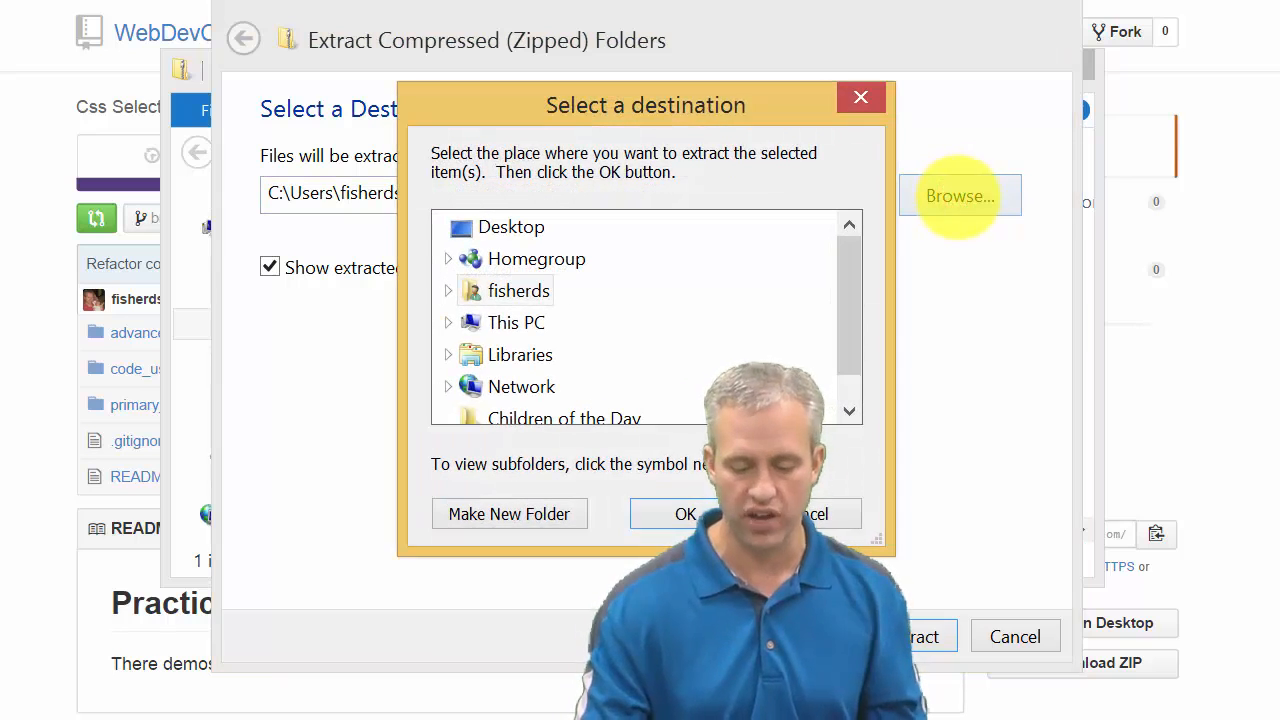
scroll(down, 3)
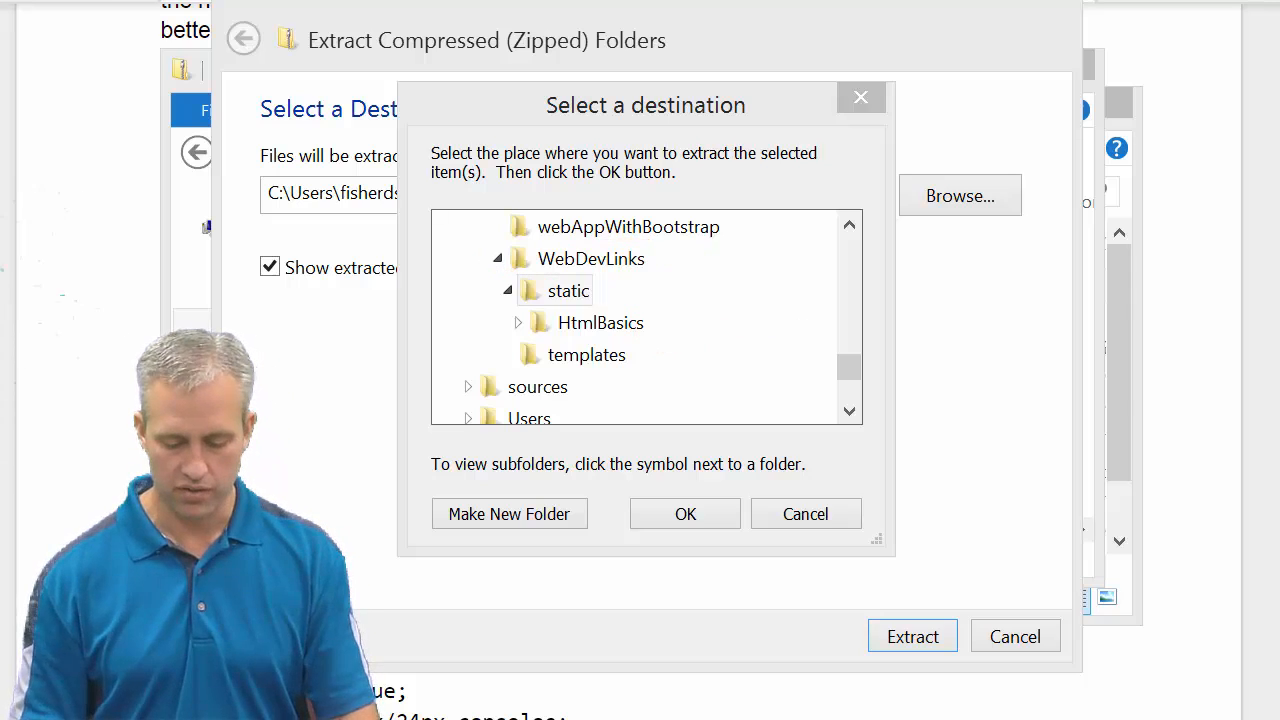
click(601, 322)
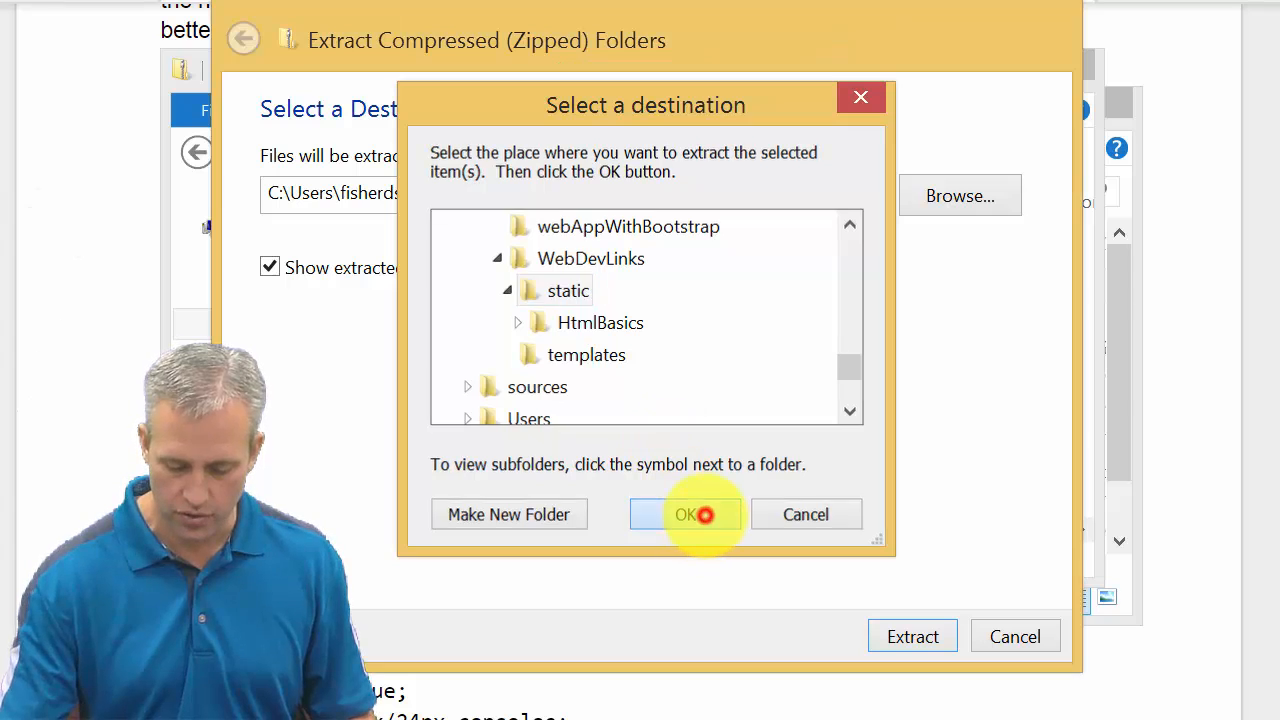
click(686, 514)
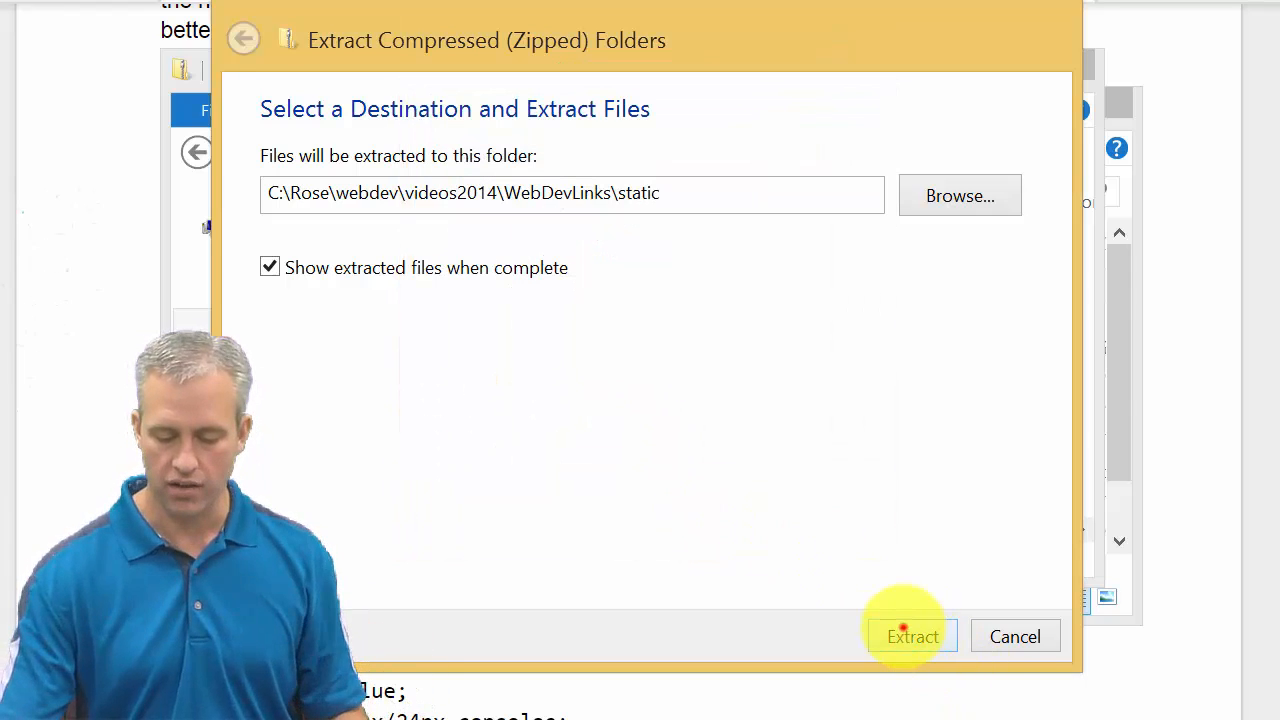
click(911, 636)
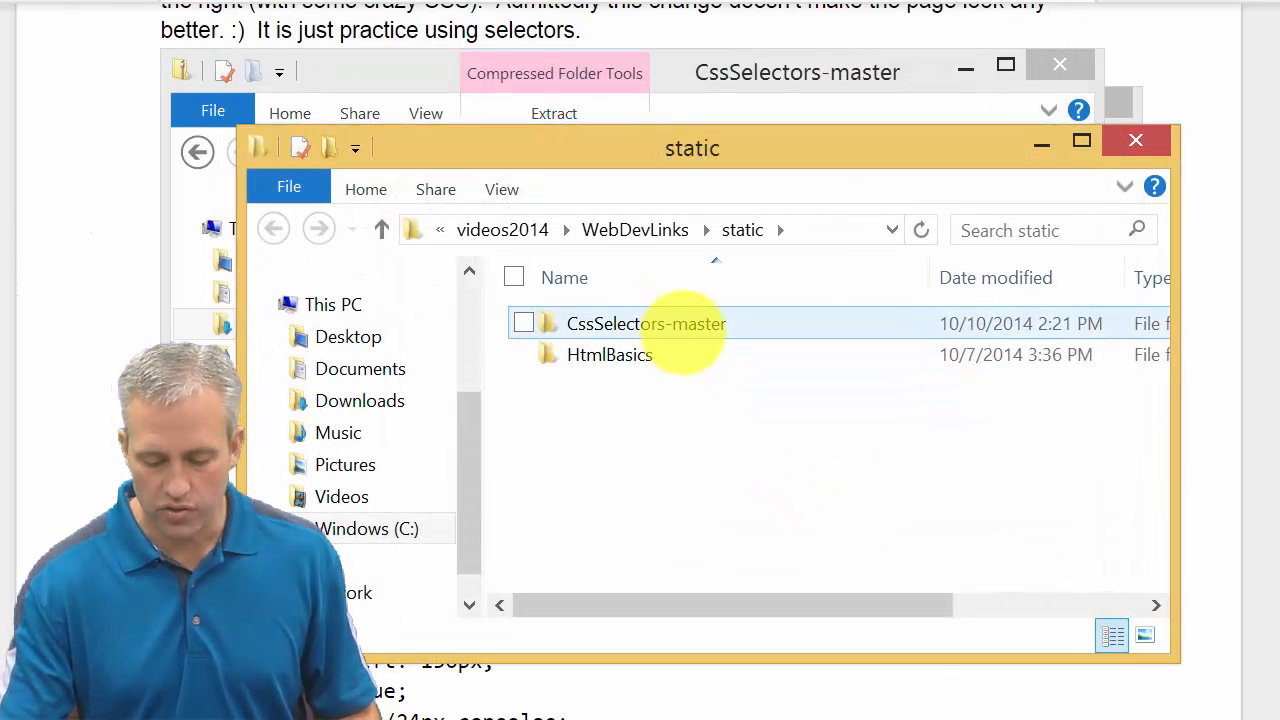
- Rename CssSelectors-master to CssSelectors and open it to browse the exercise folders
double_click(646, 323)
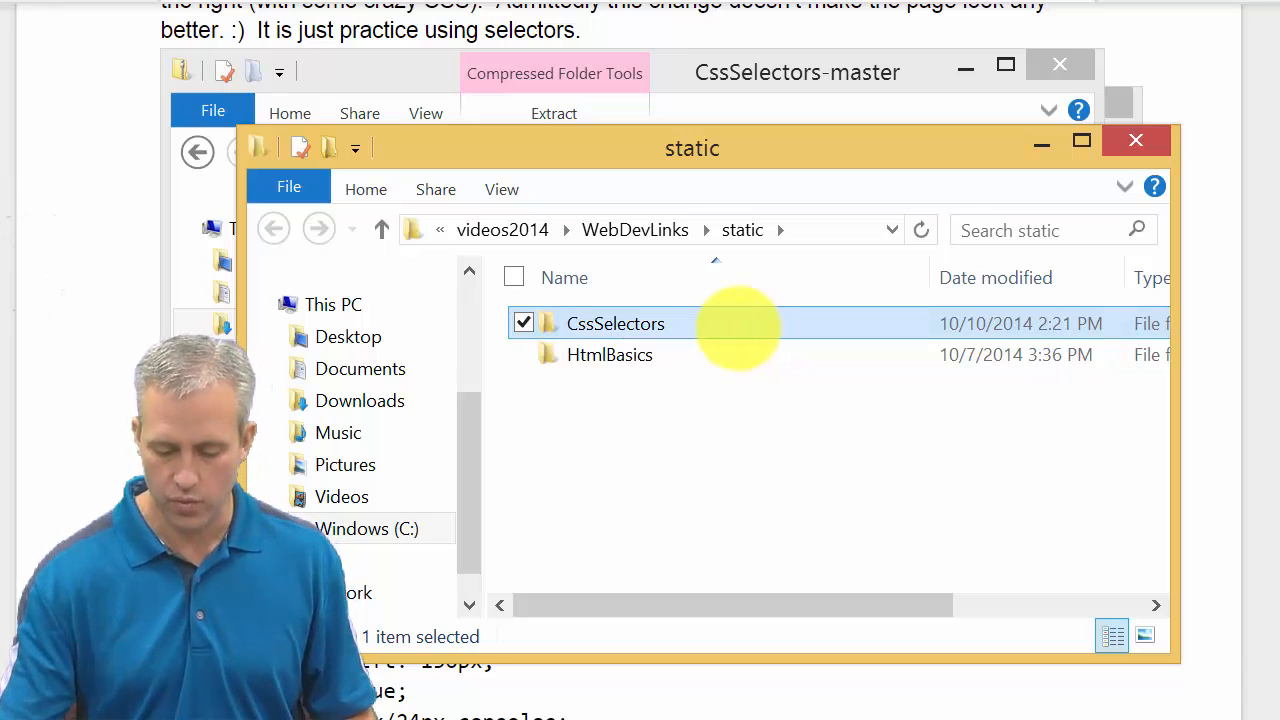
double_click(615, 323)
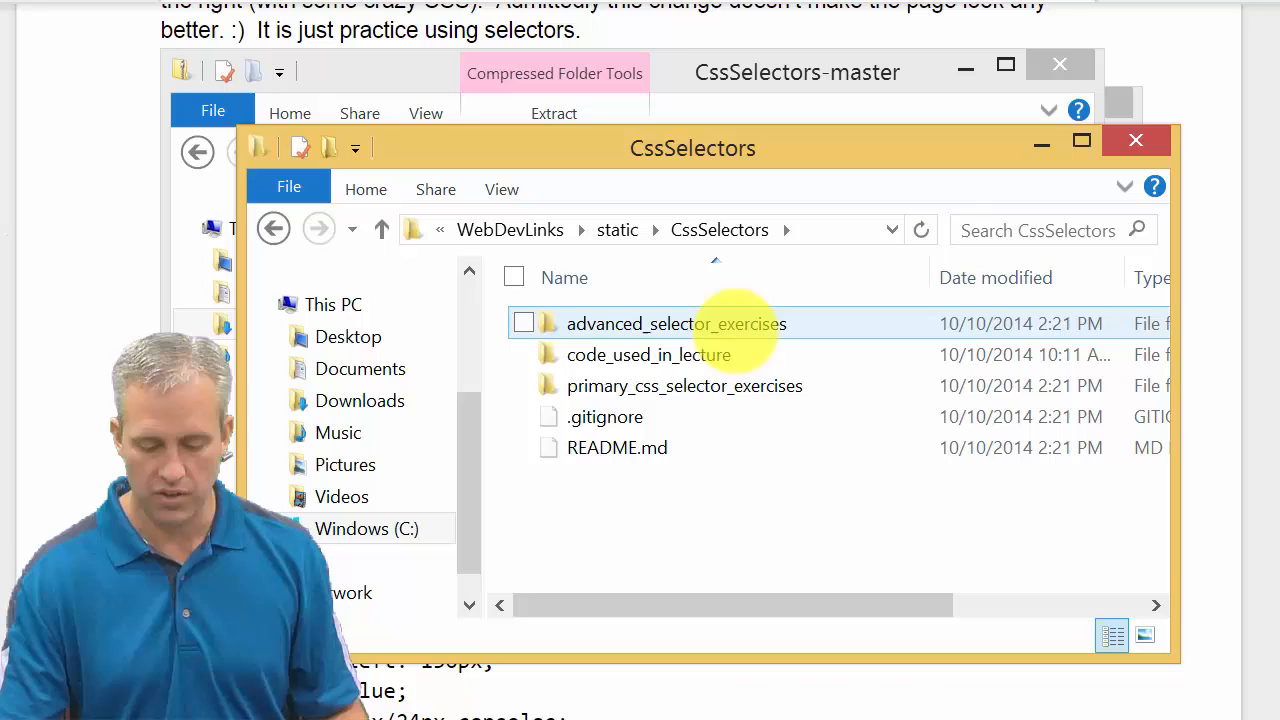
click(684, 385)
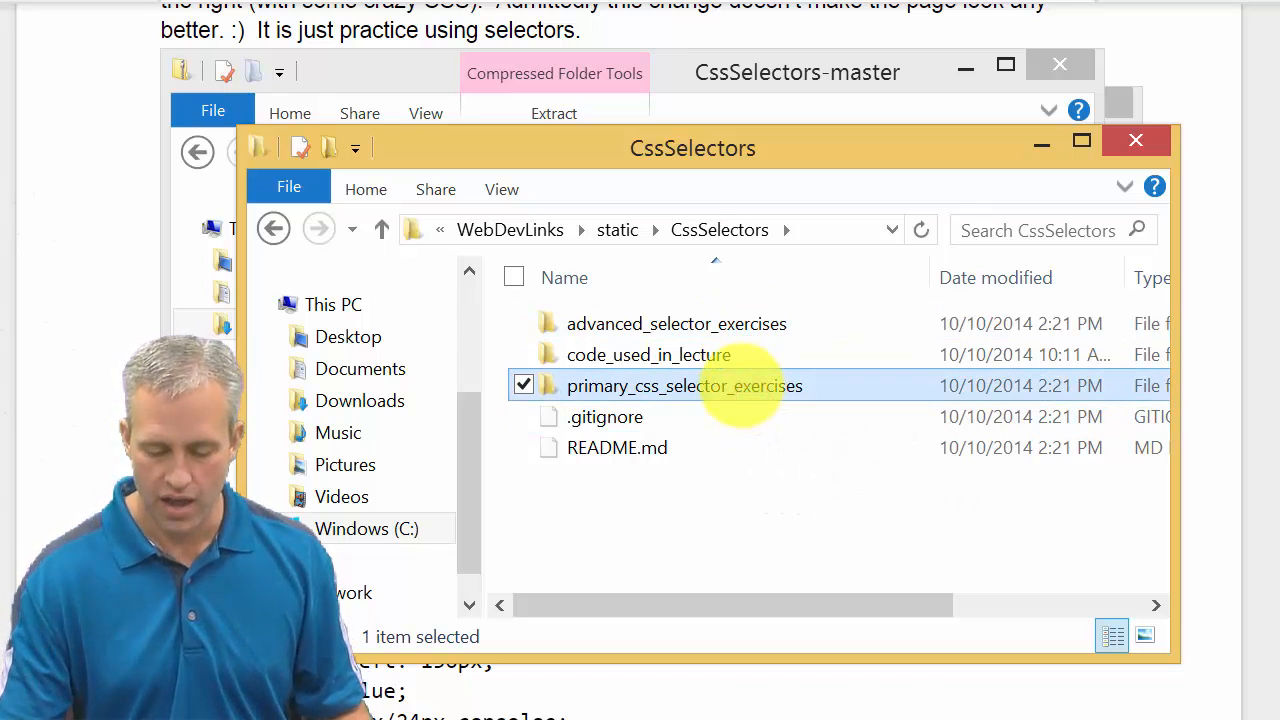
click(676, 323)
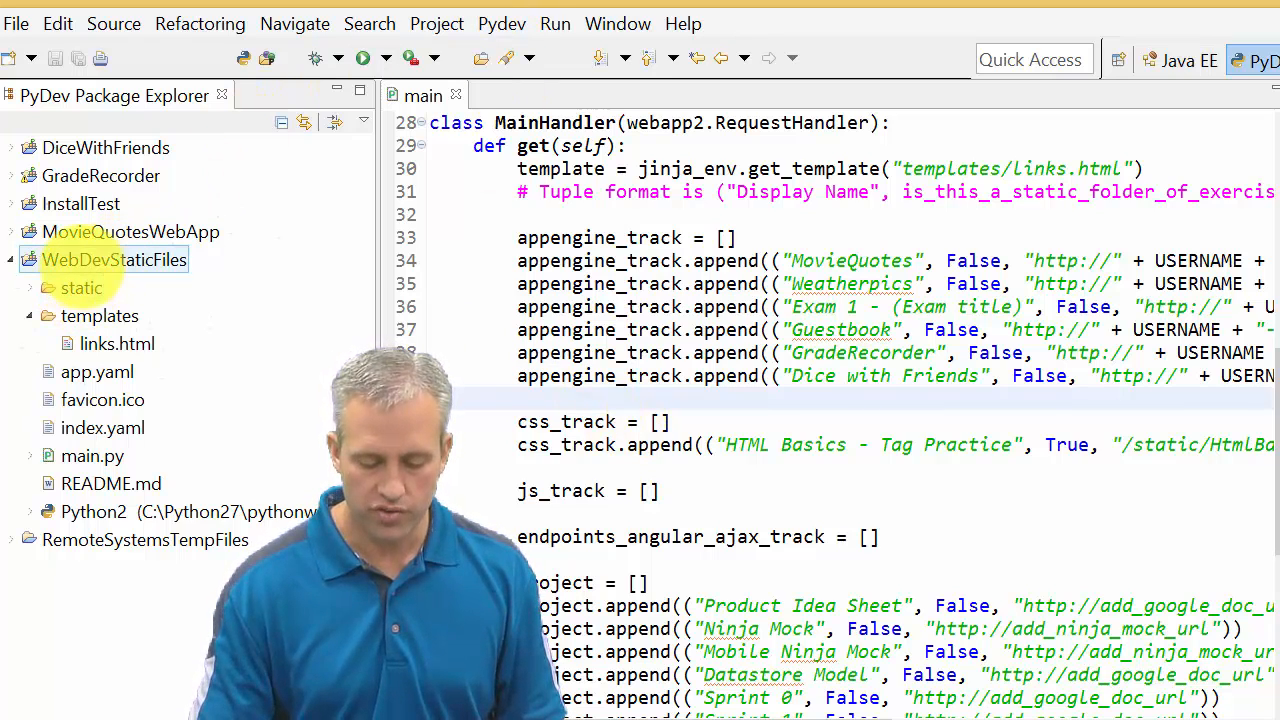
- Refresh WebDevStaticFiles and expand static > CssSelectors > primary_css_selector_exercises
right_click(114, 259)
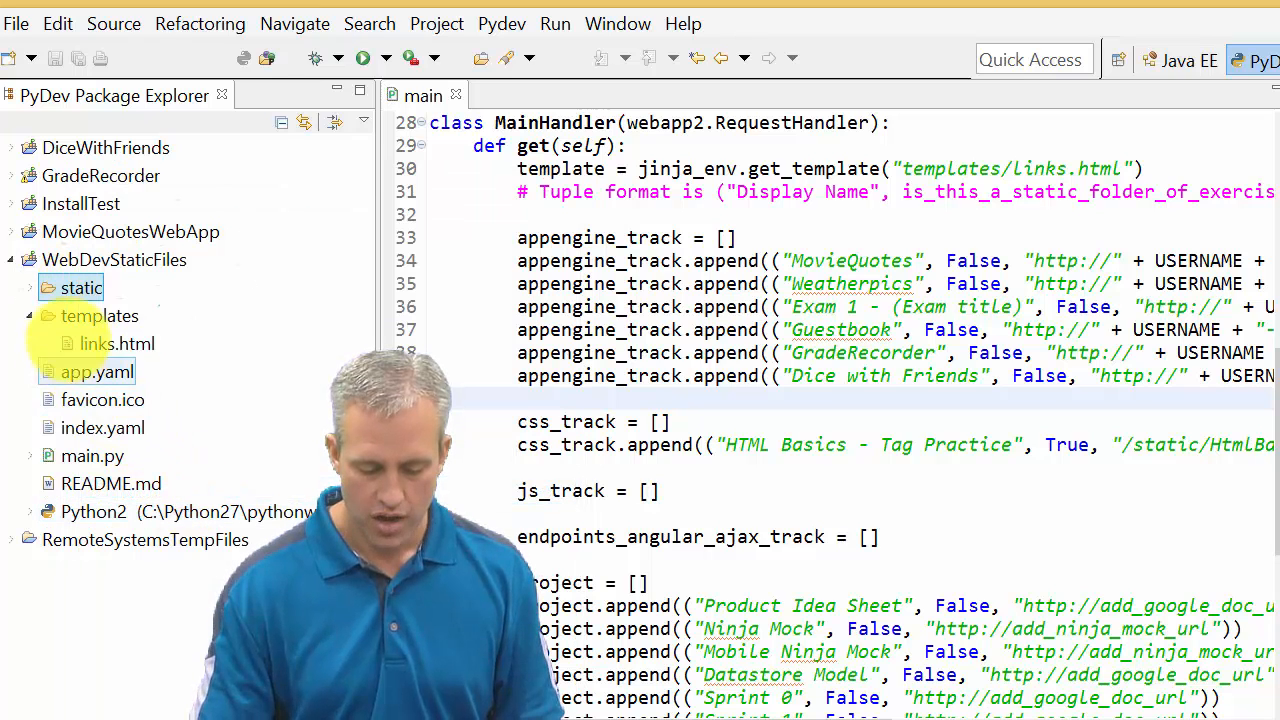
click(48, 287)
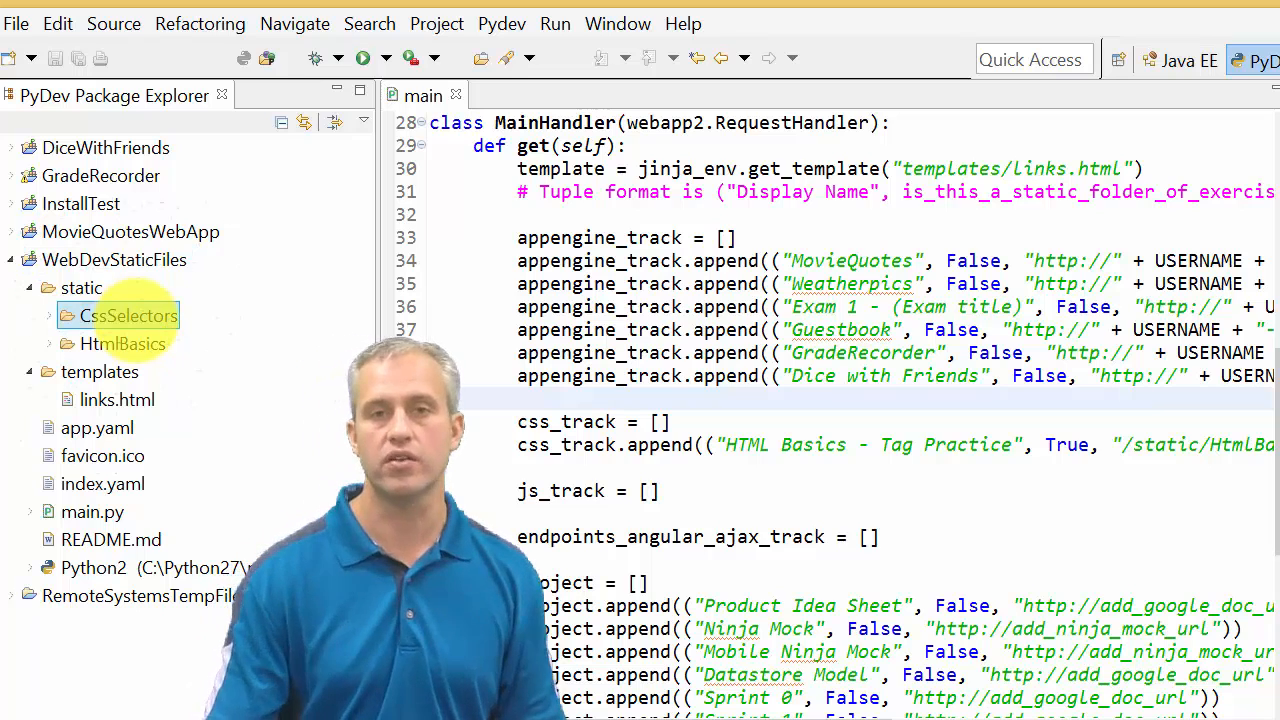
click(50, 315)
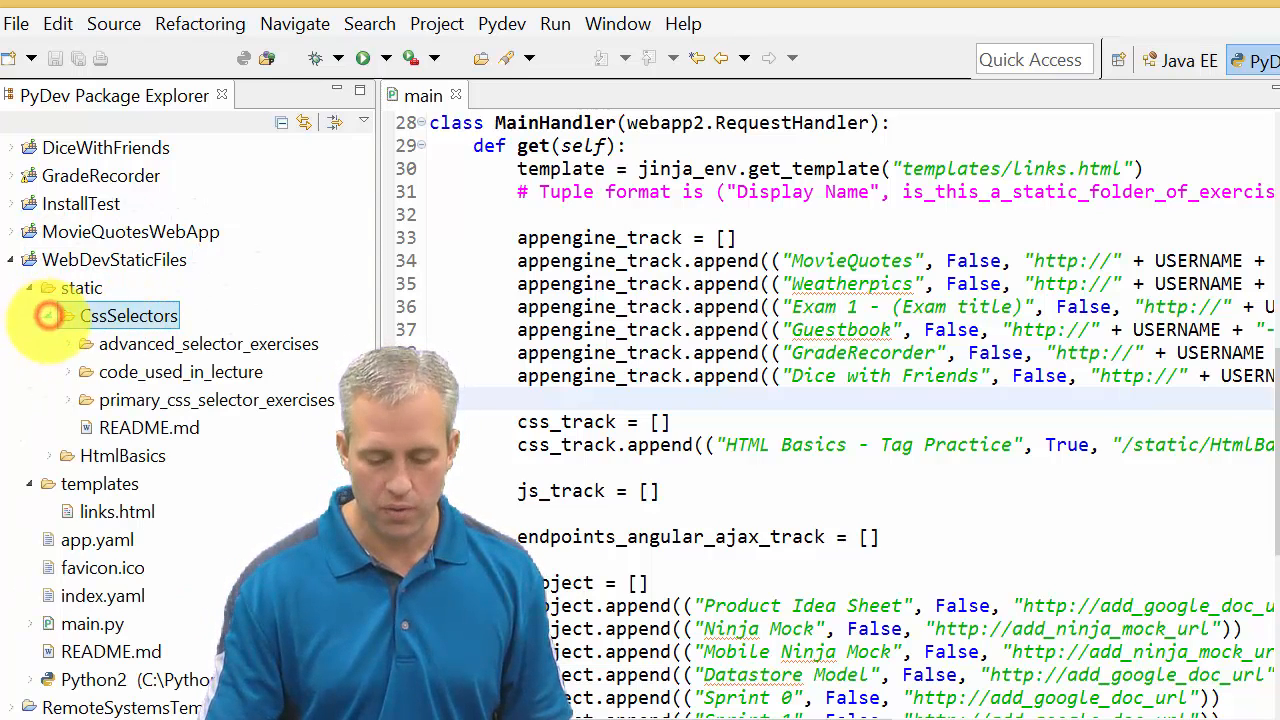
click(68, 399)
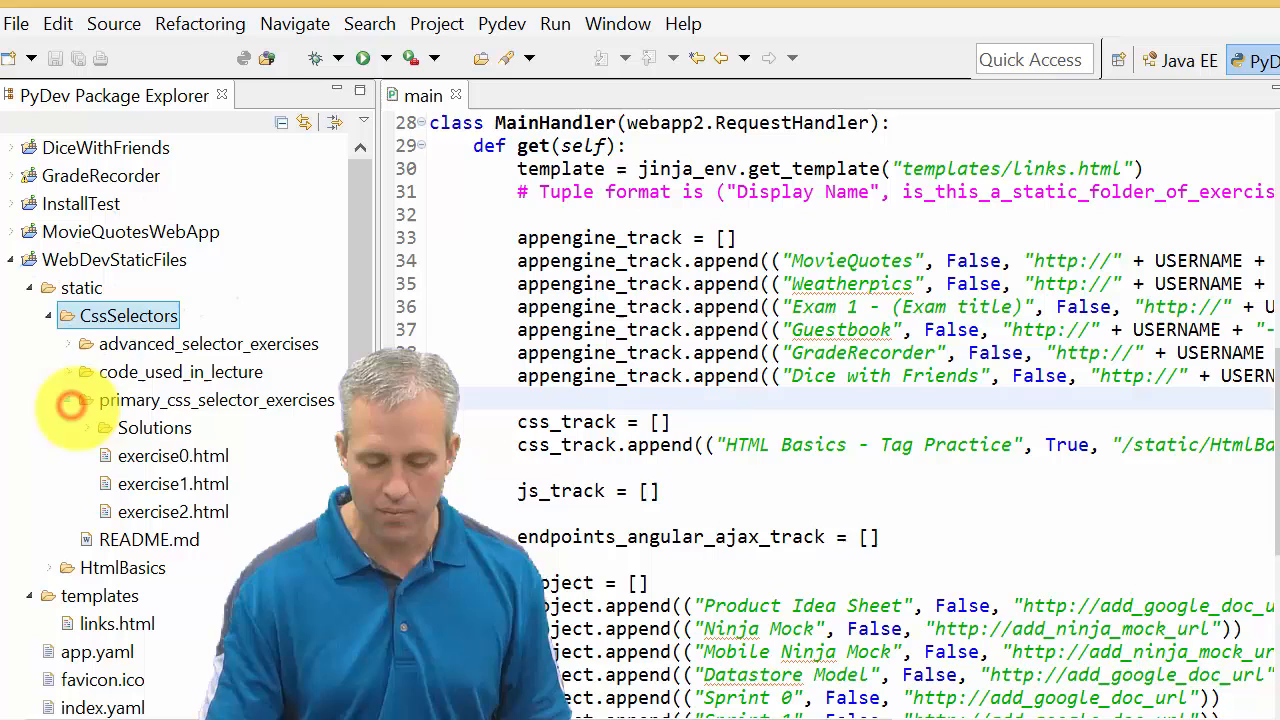
click(172, 455)
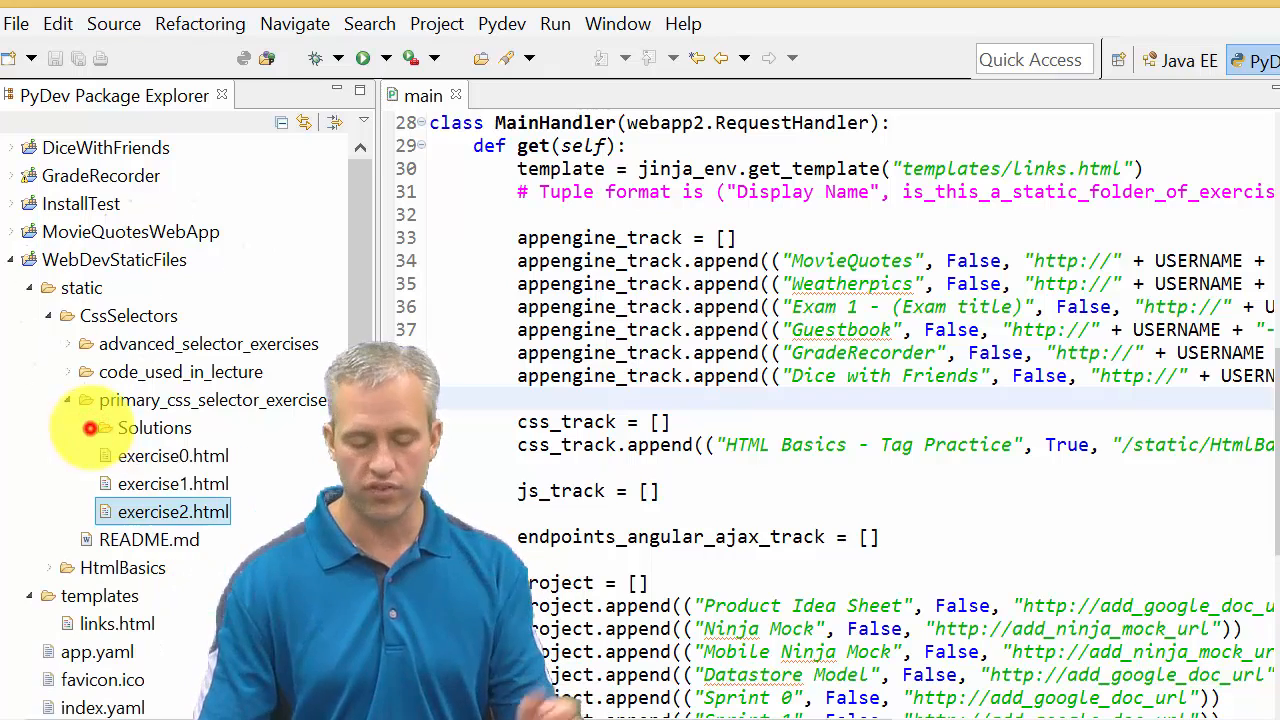
click(173, 483)
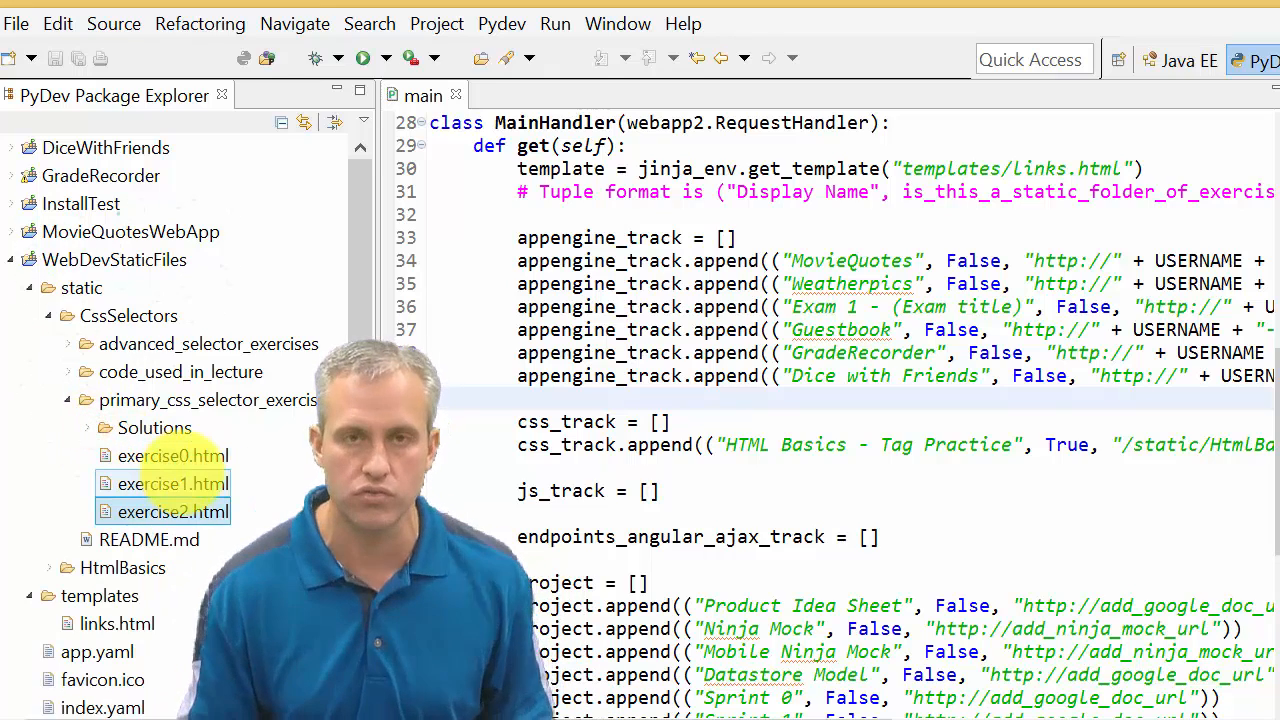
click(172, 511)
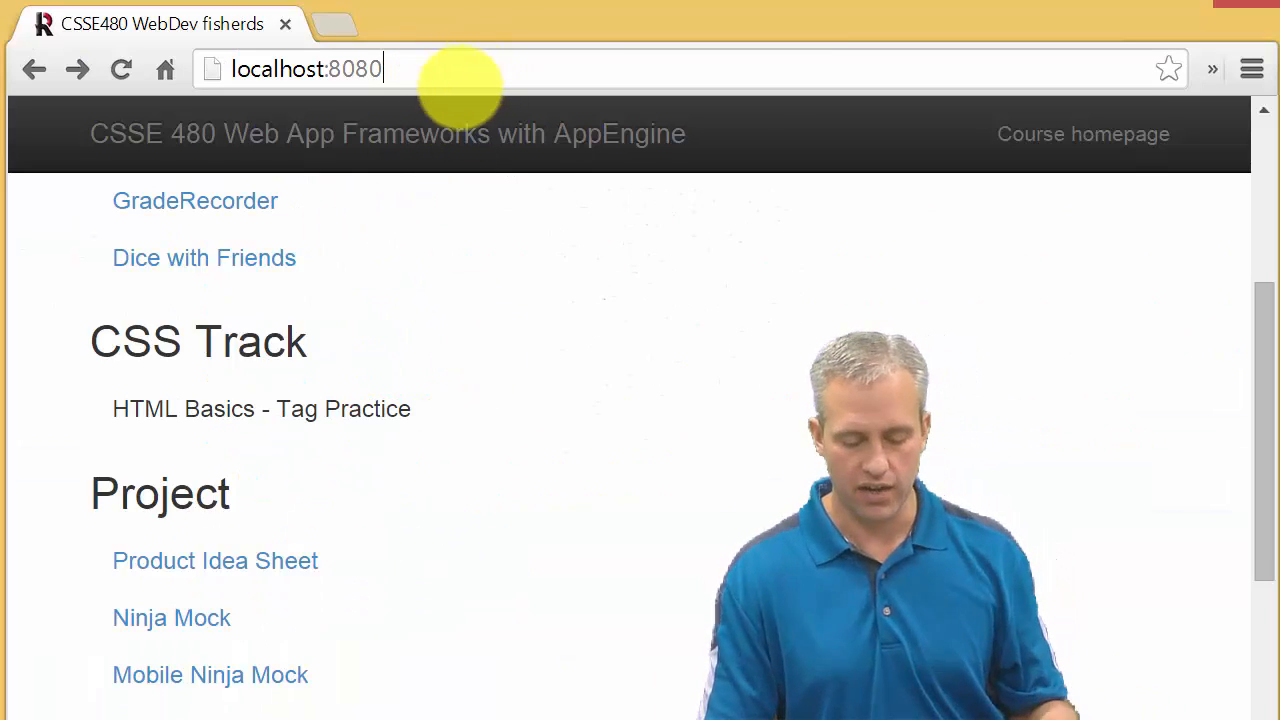
- Load the local course links page at localhost:8080
click(261, 408)
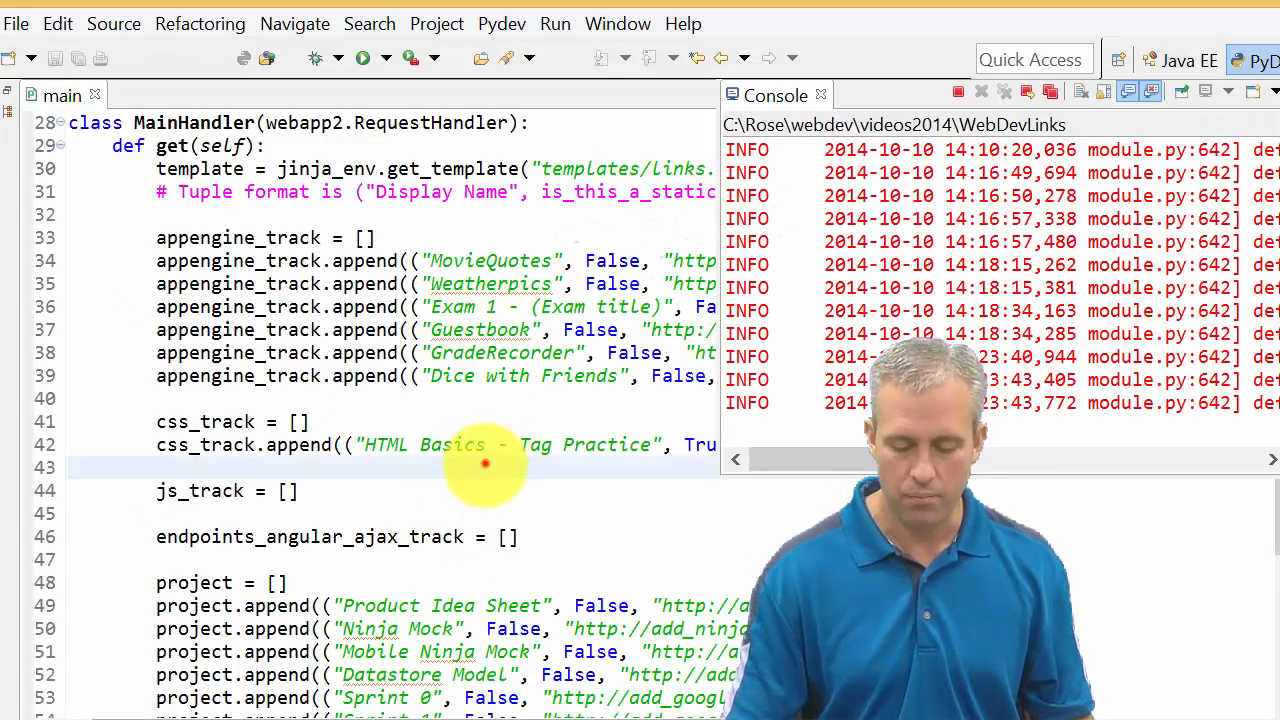
- Add css_track.append lines for primary and advanced selector folders (True, 3) and save main.py
click(820, 94)
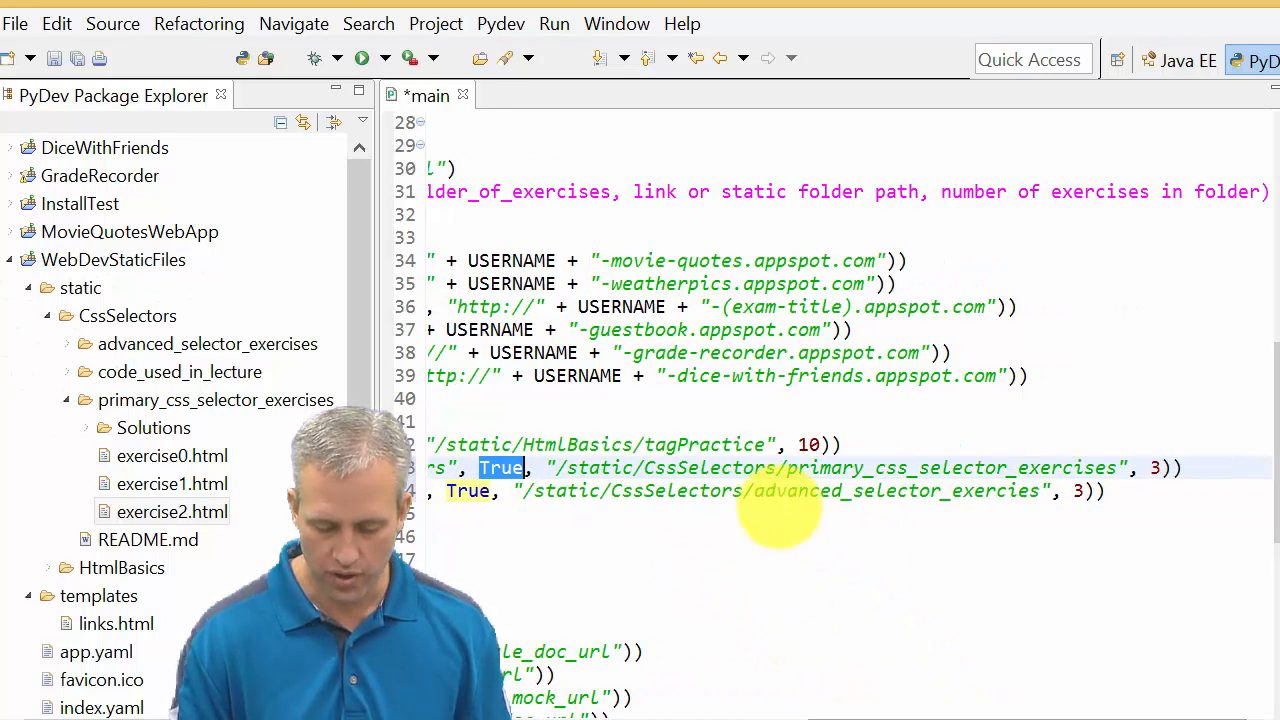
click(127, 315)
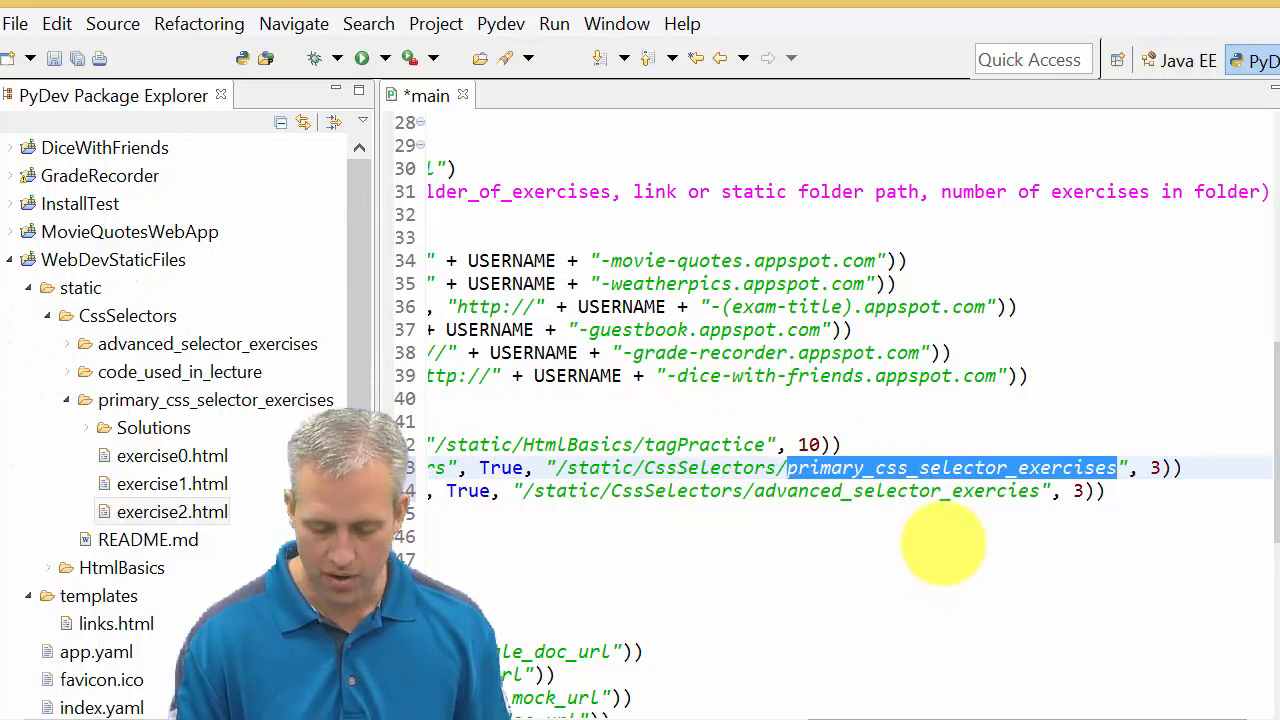
mouse_move(1140, 470)
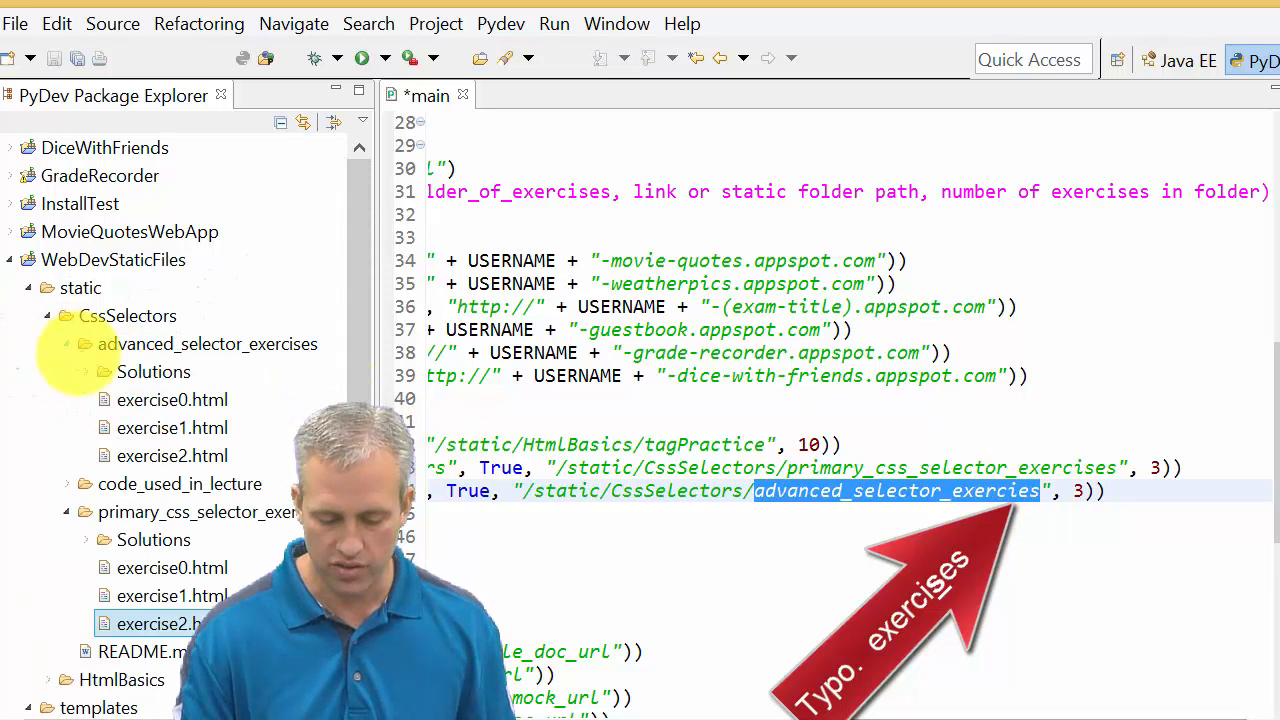
click(85, 343)
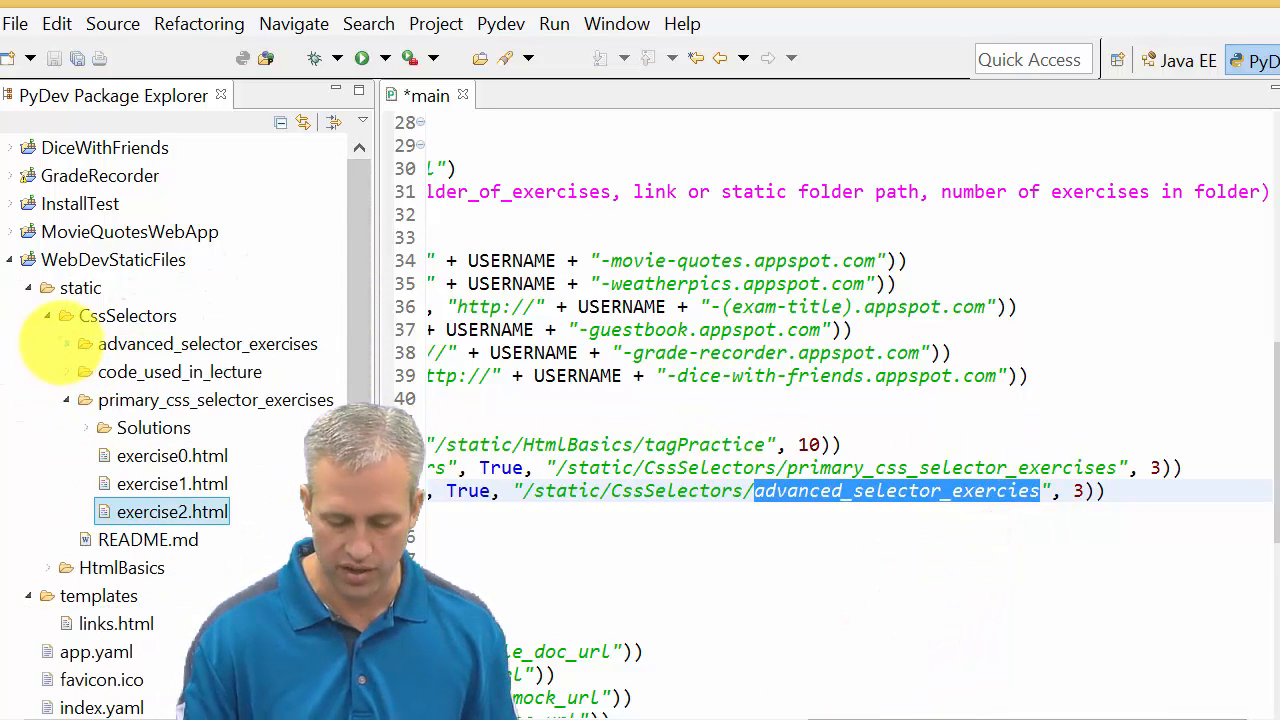
key(ctrl+s)
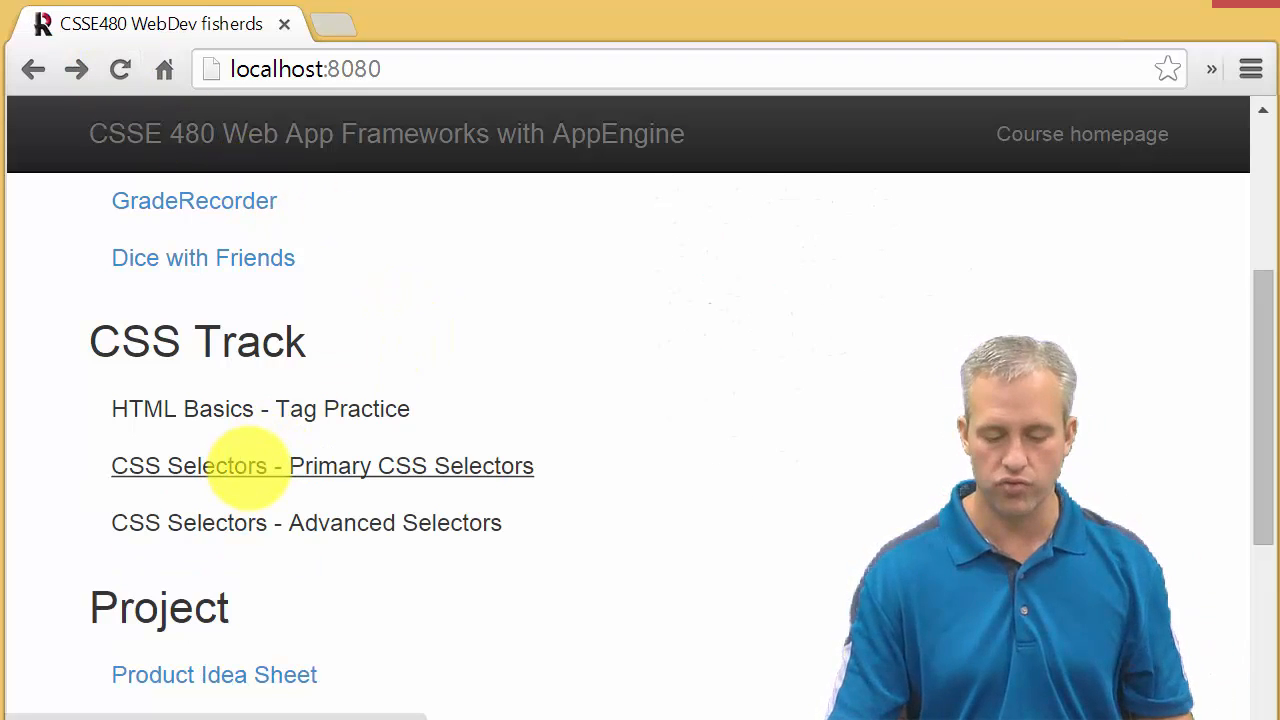
- Expand 'CSS Selectors - Primary CSS Selectors' and open the Exercise 0 holiday table page
click(322, 465)
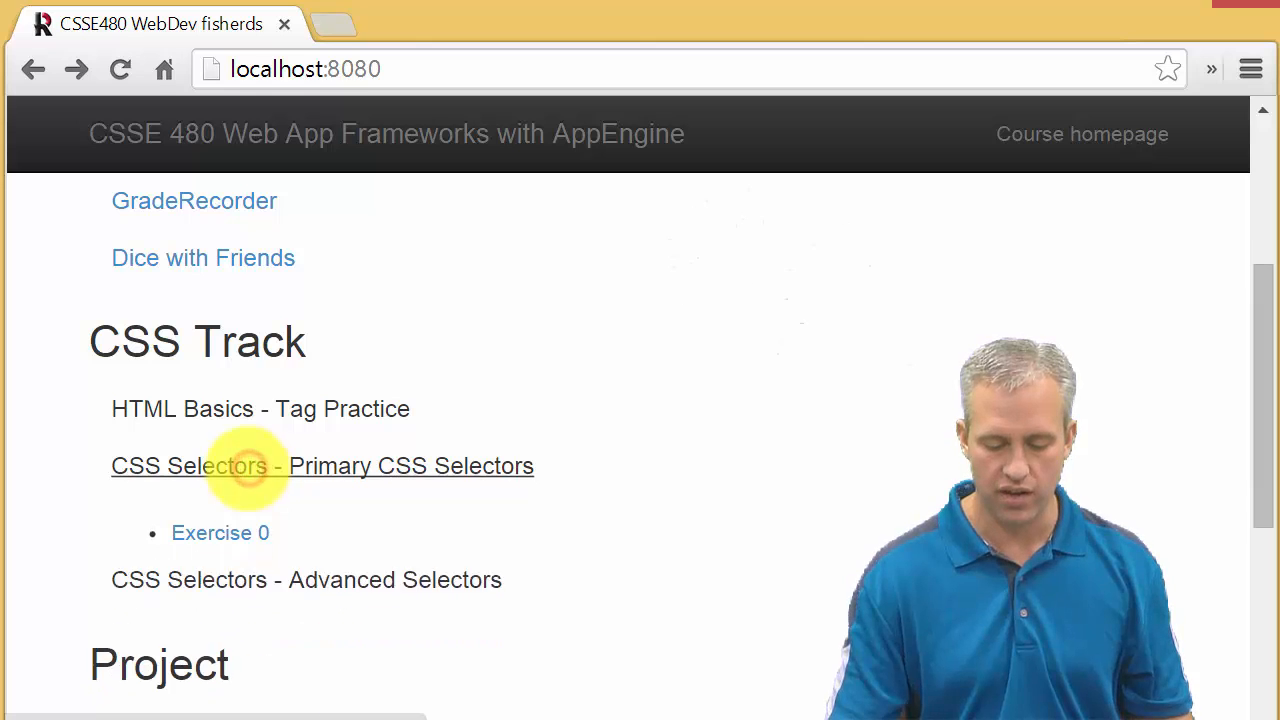
click(306, 522)
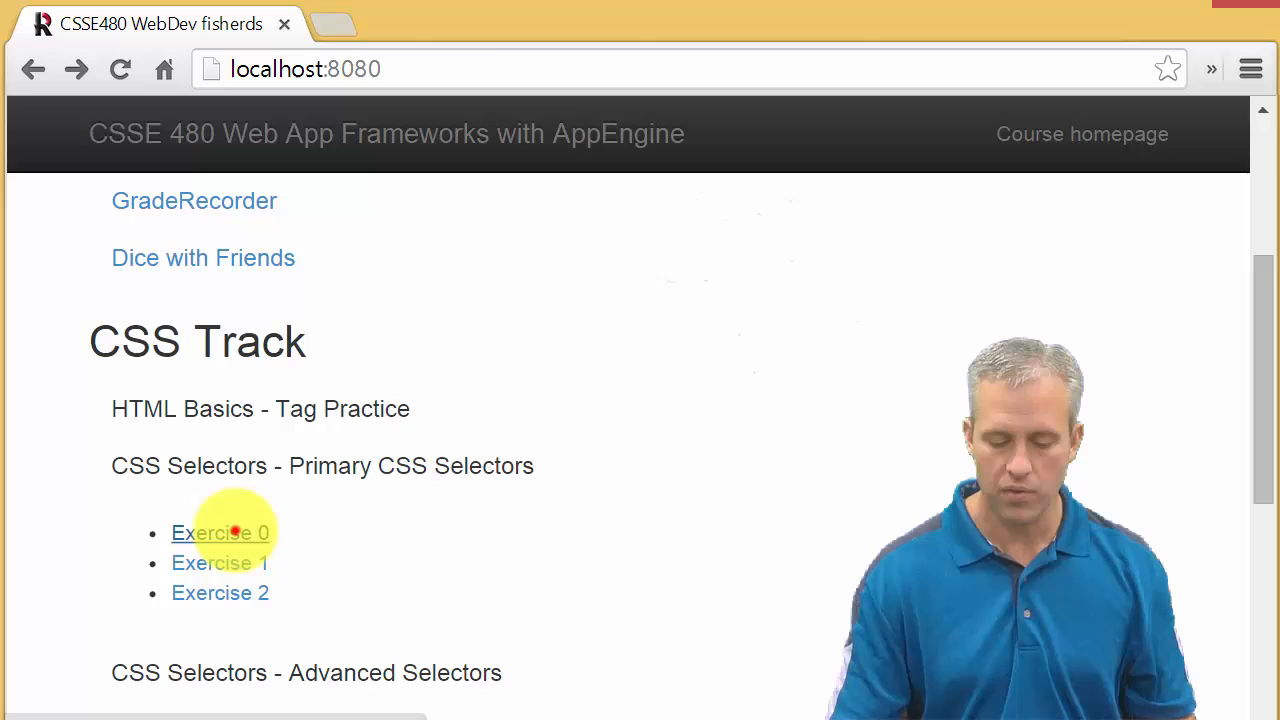
click(220, 532)
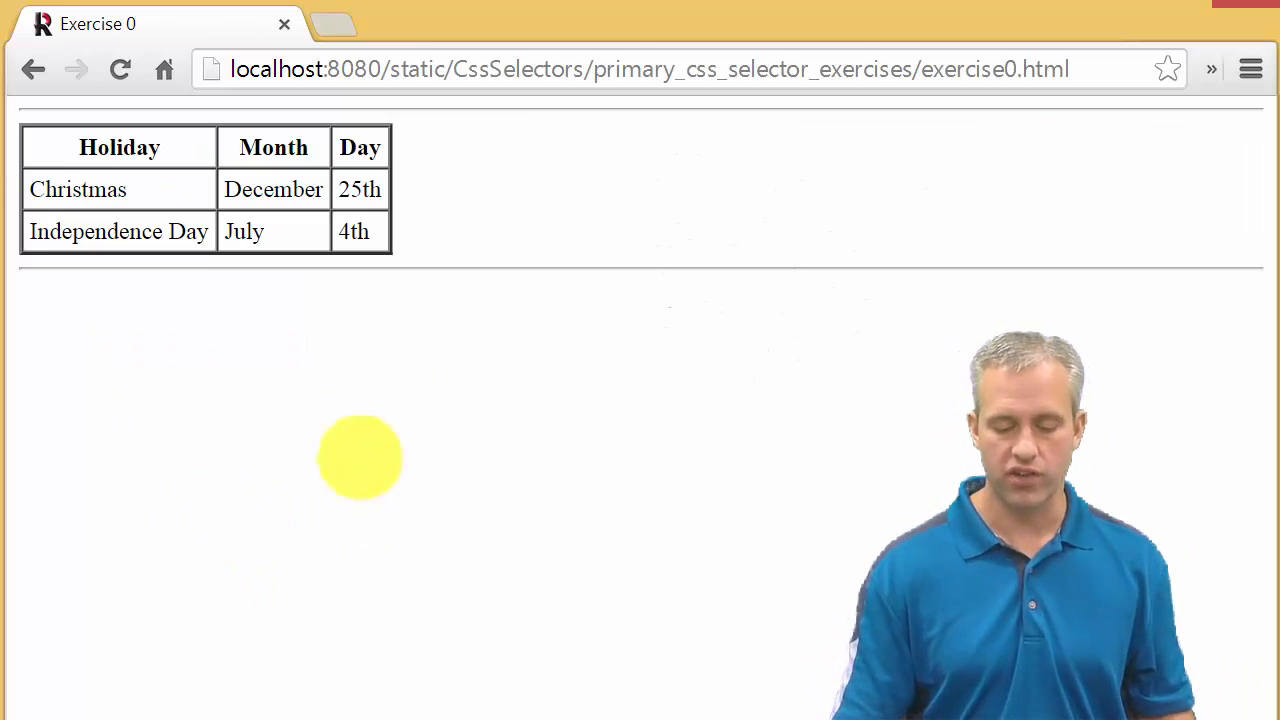
mouse_move(340, 210)
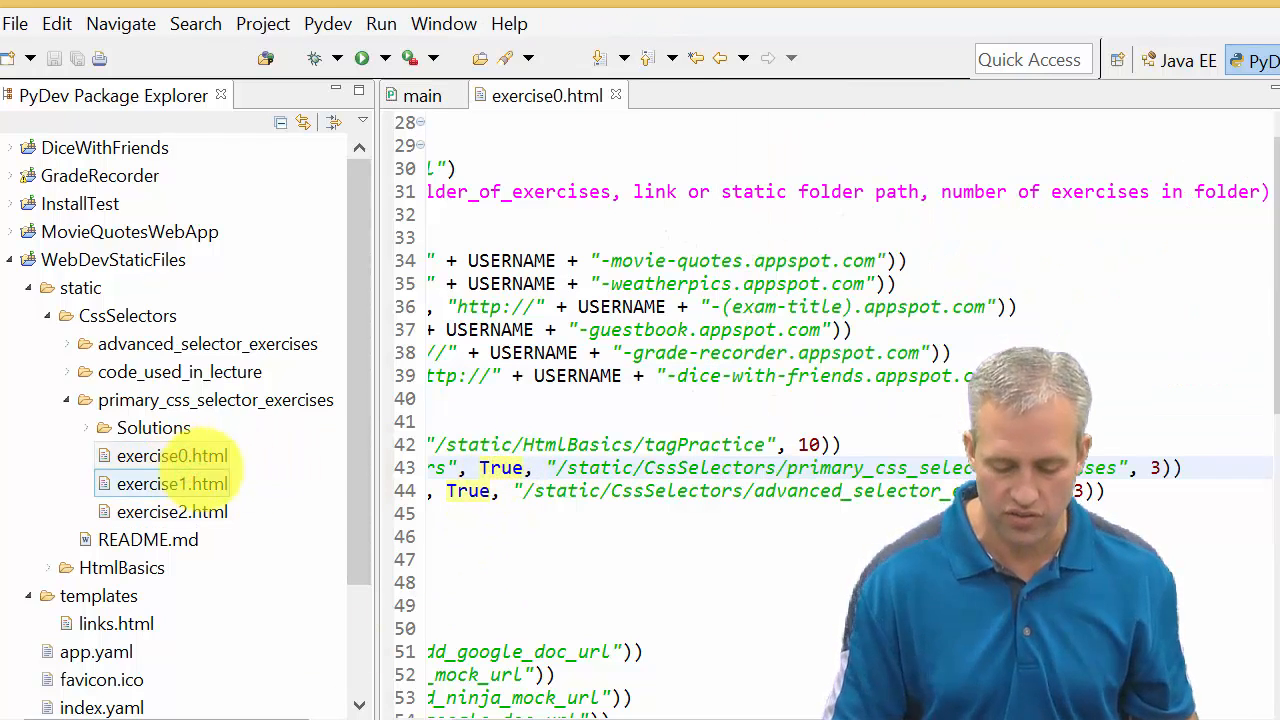
- Open exercise0.html, highlight the /* selector */ placeholder, and look over the table markup
click(171, 455)
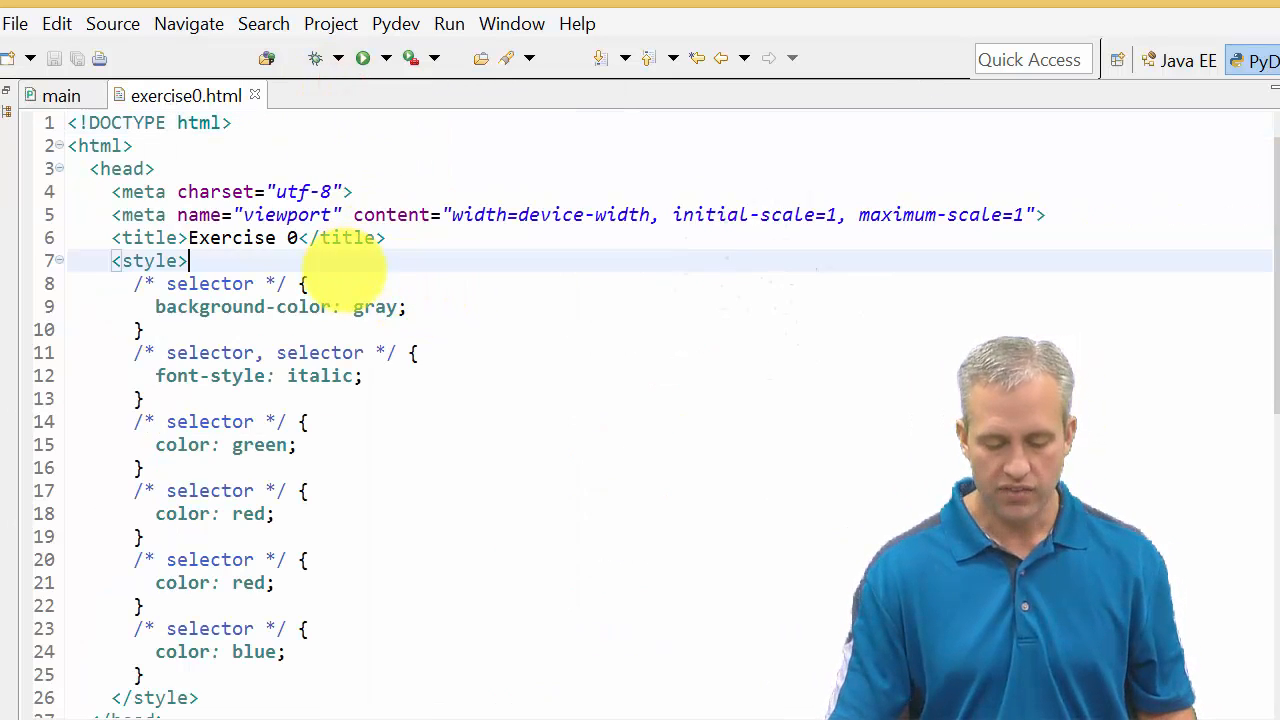
drag(188, 261, 287, 651)
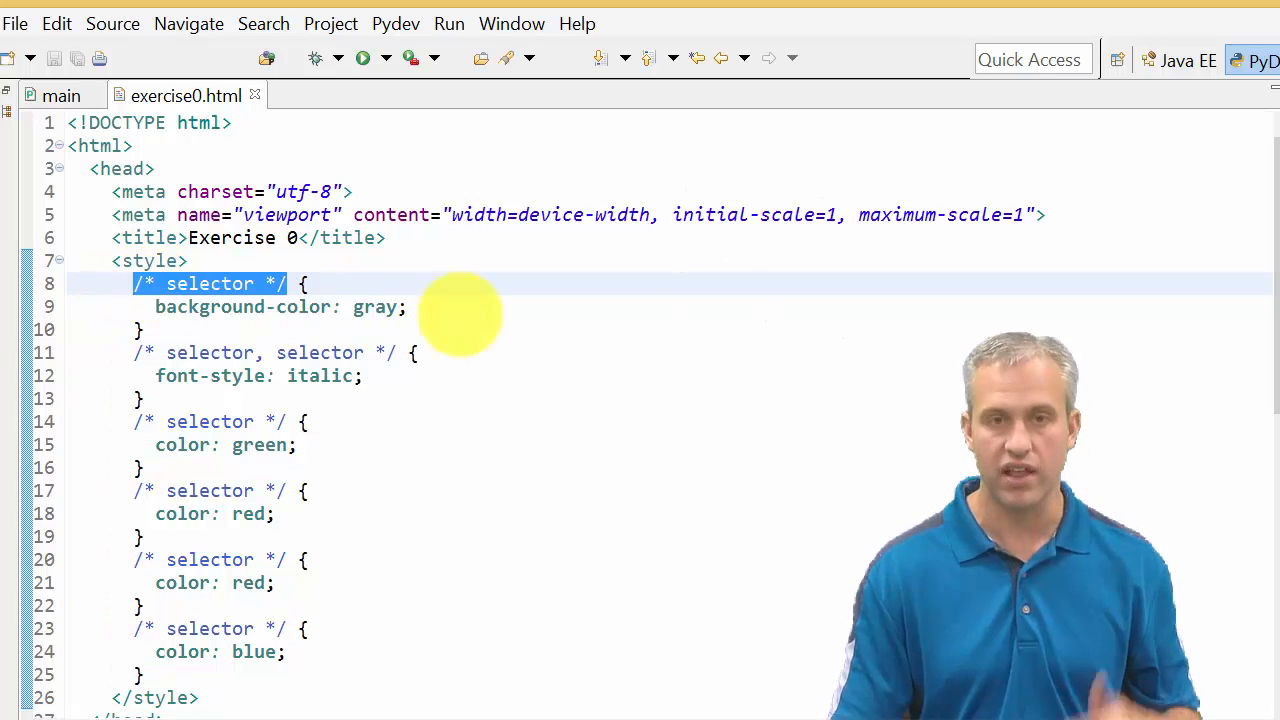
scroll(down, 3)
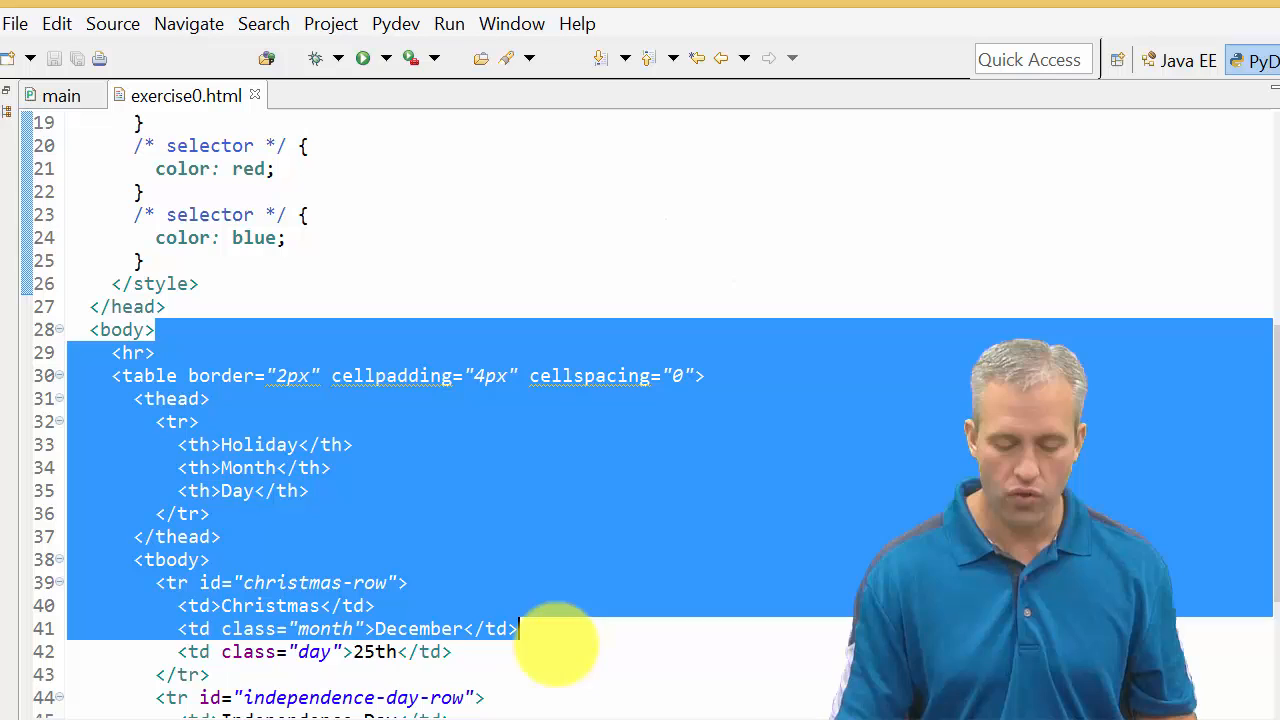
scroll(down, 3)
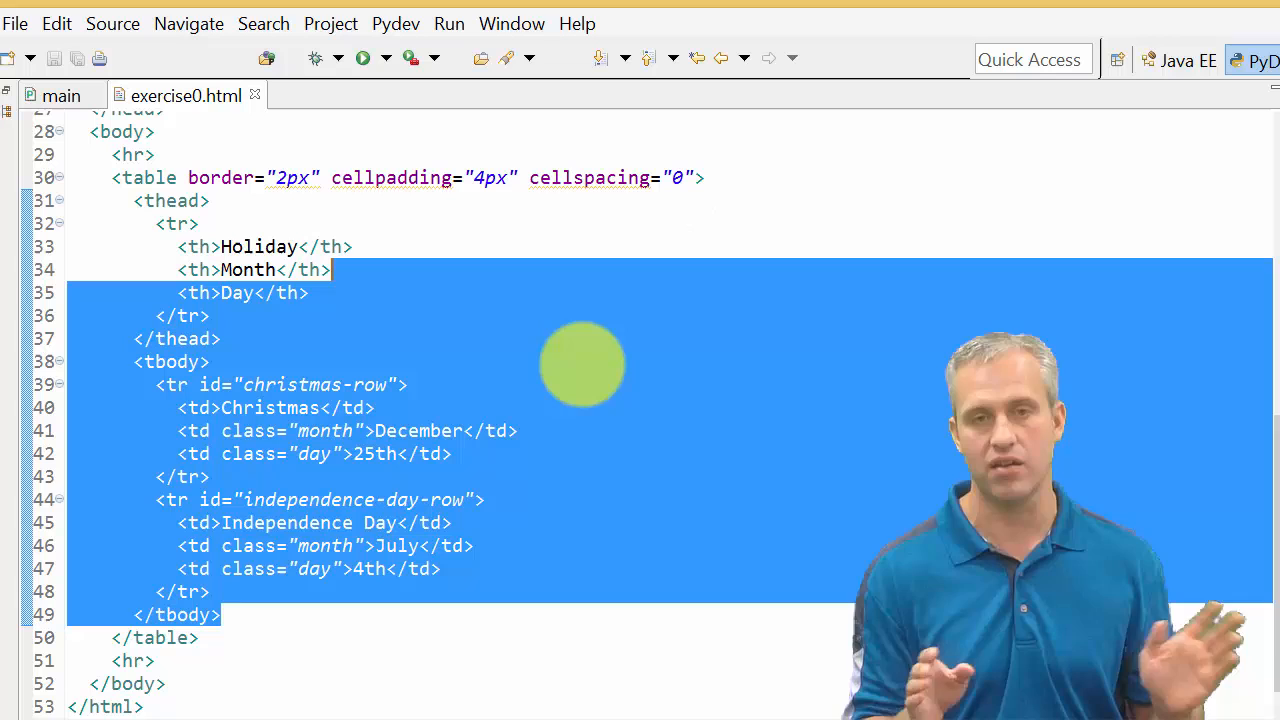
scroll(up, 3)
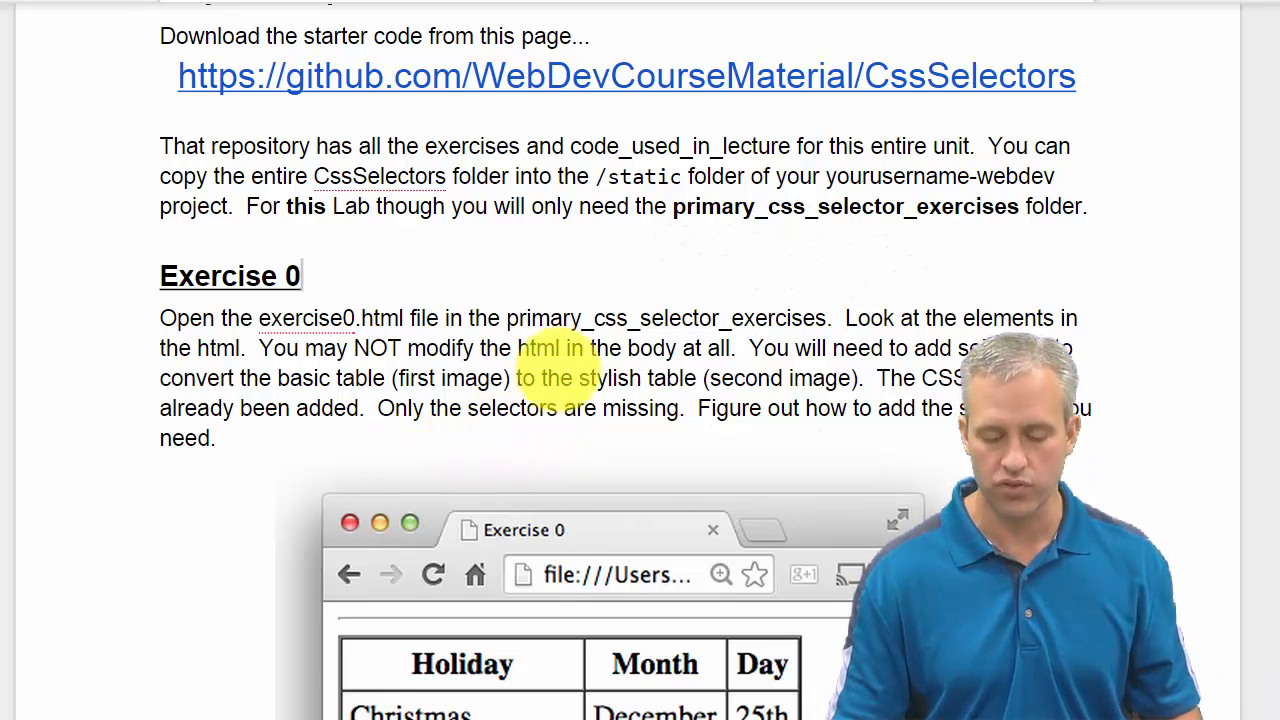
- Scroll the handout down to Exercise 0's gray-header holiday table screenshot
scroll(down, 3)
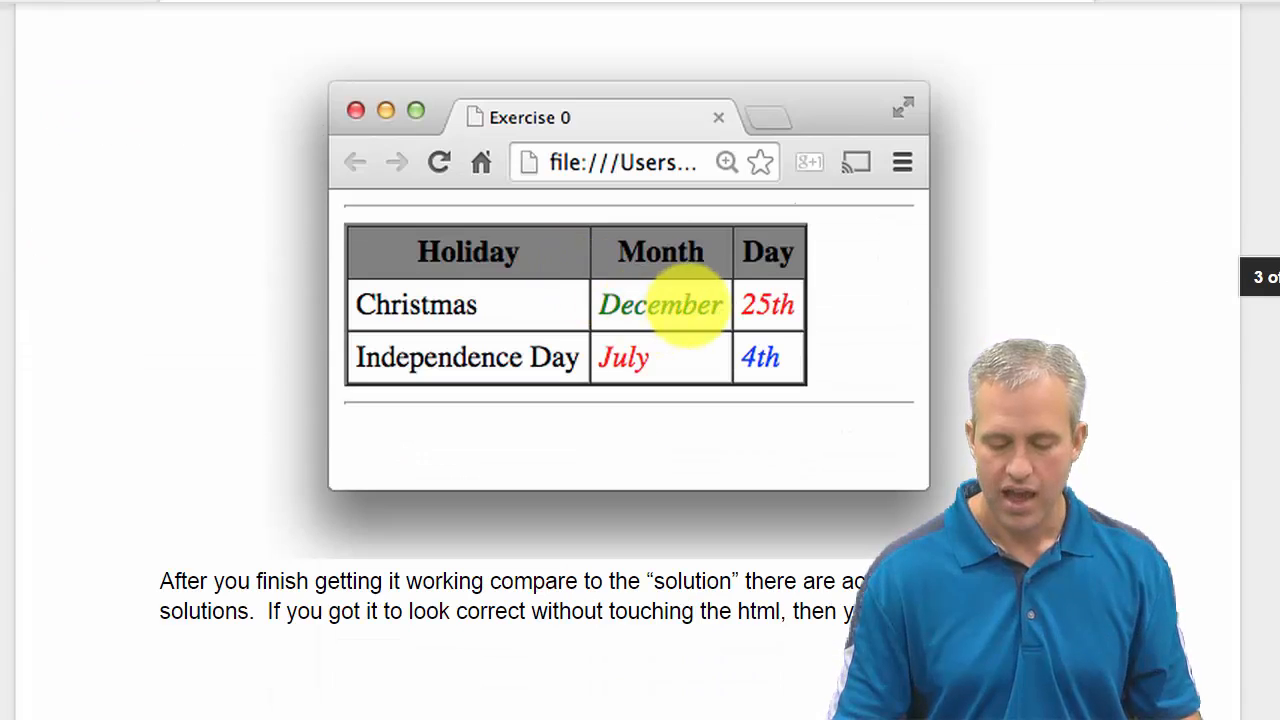
mouse_move(865, 305)
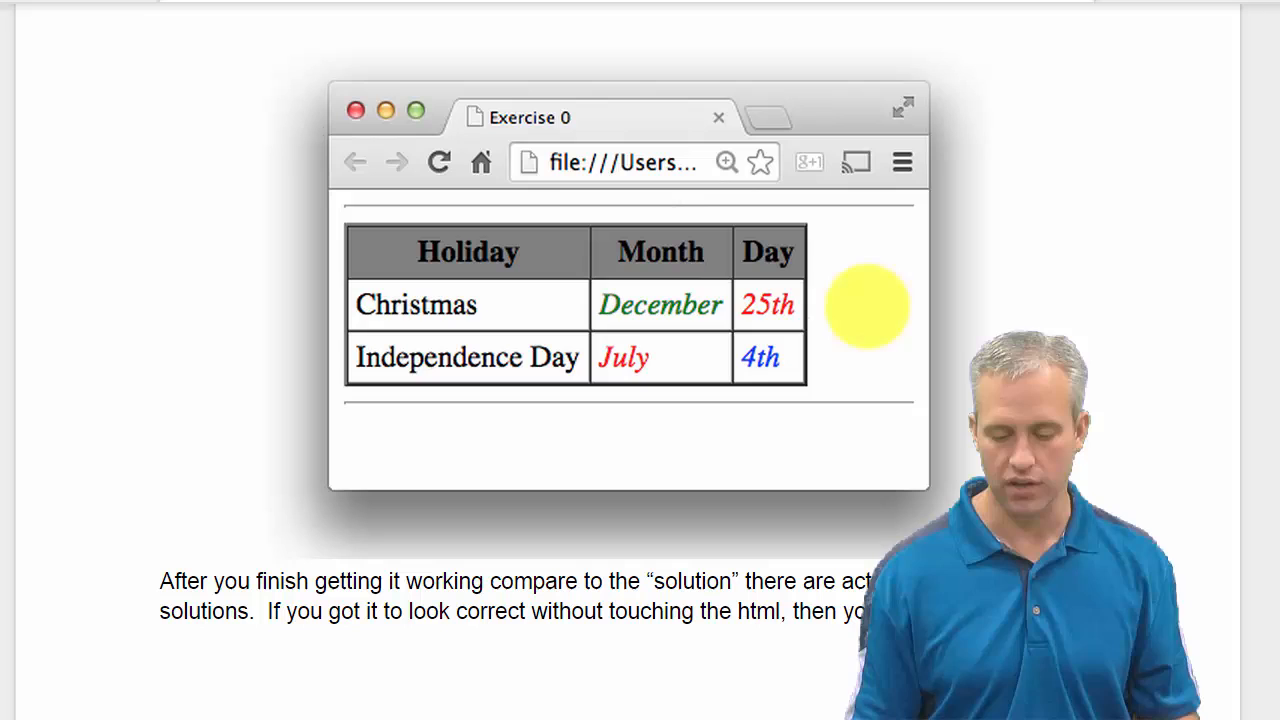
mouse_move(400, 260)
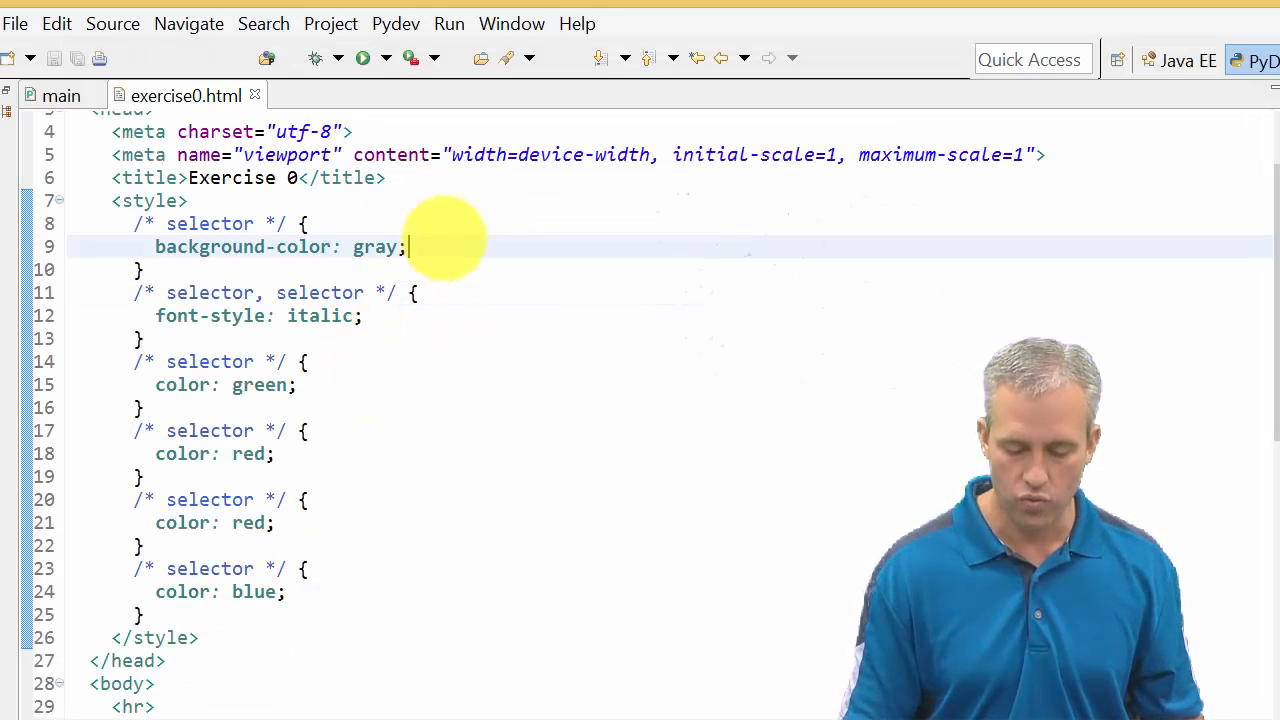
- Replace the first rule's /* selector */ placeholder with the selector 'thead > tr'
double_click(210, 223)
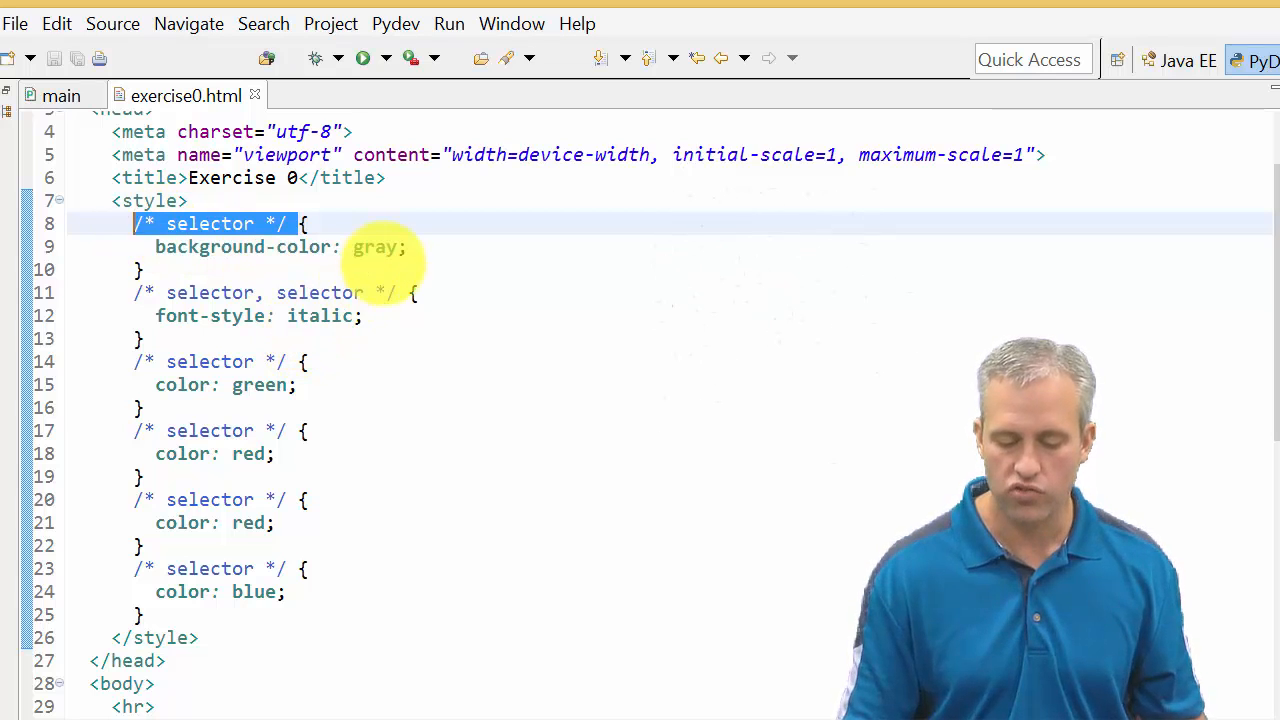
scroll(down, 3)
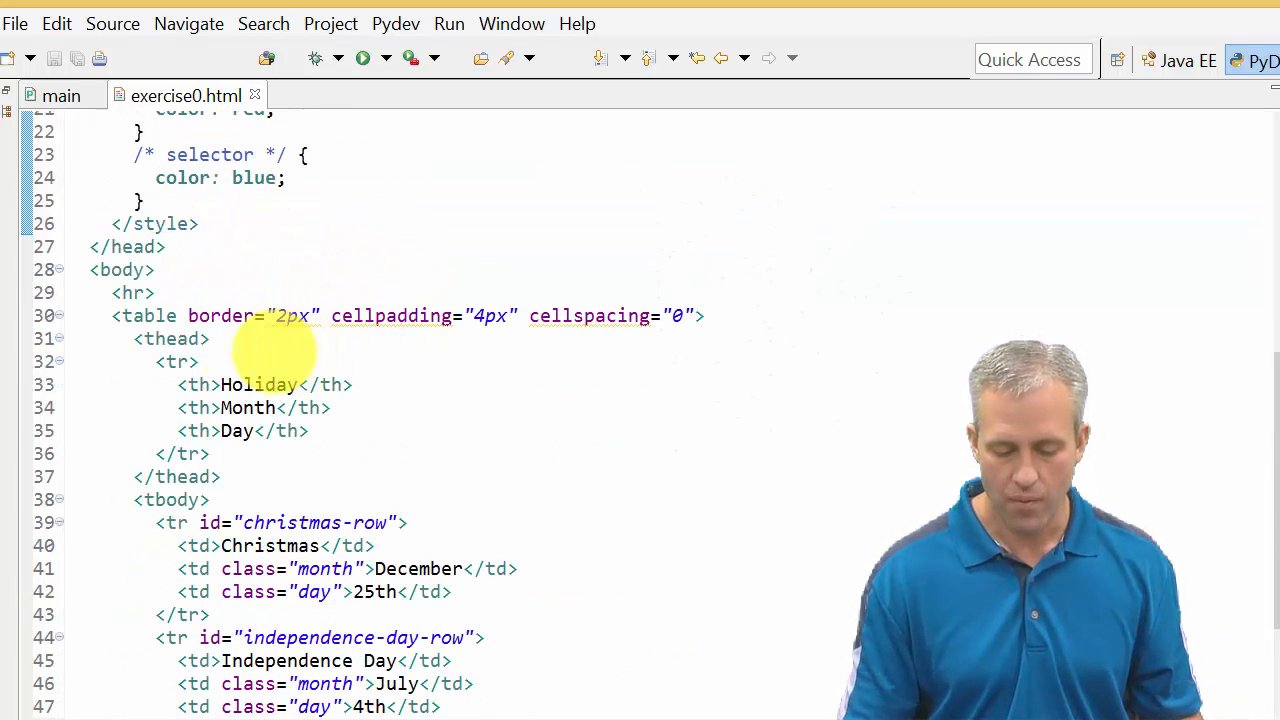
drag(145, 338, 190, 361)
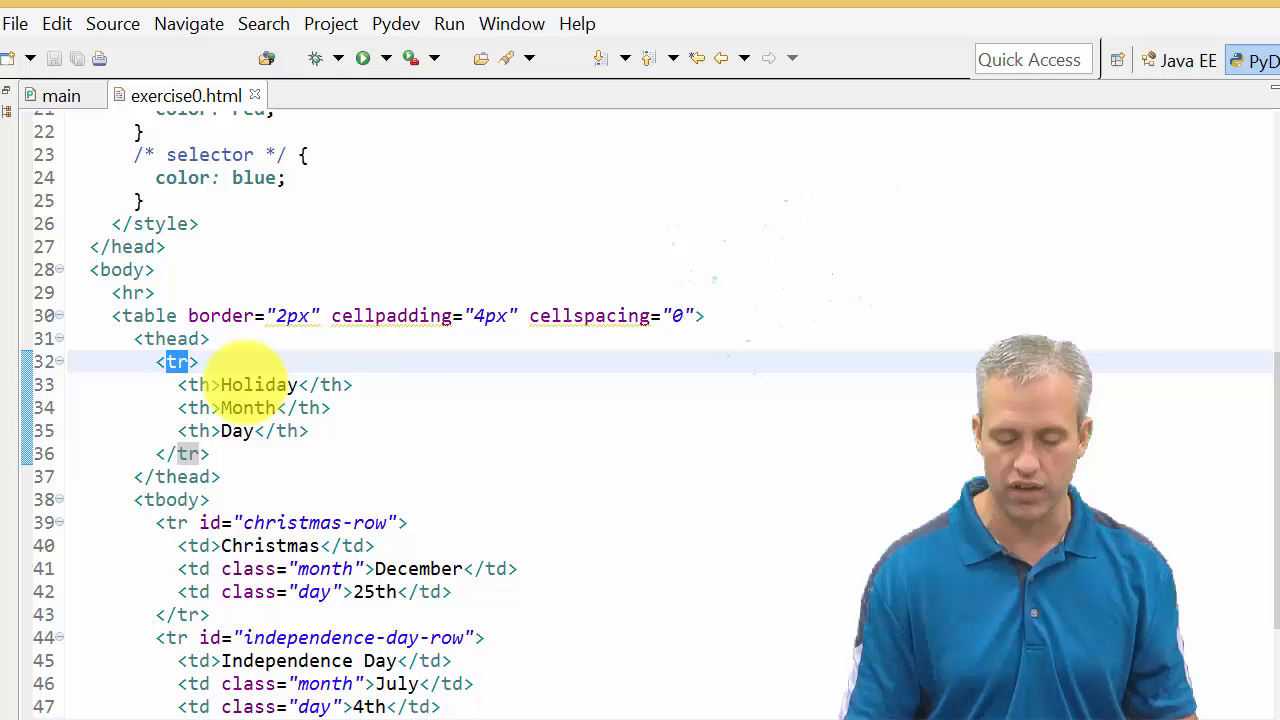
scroll(up, 3)
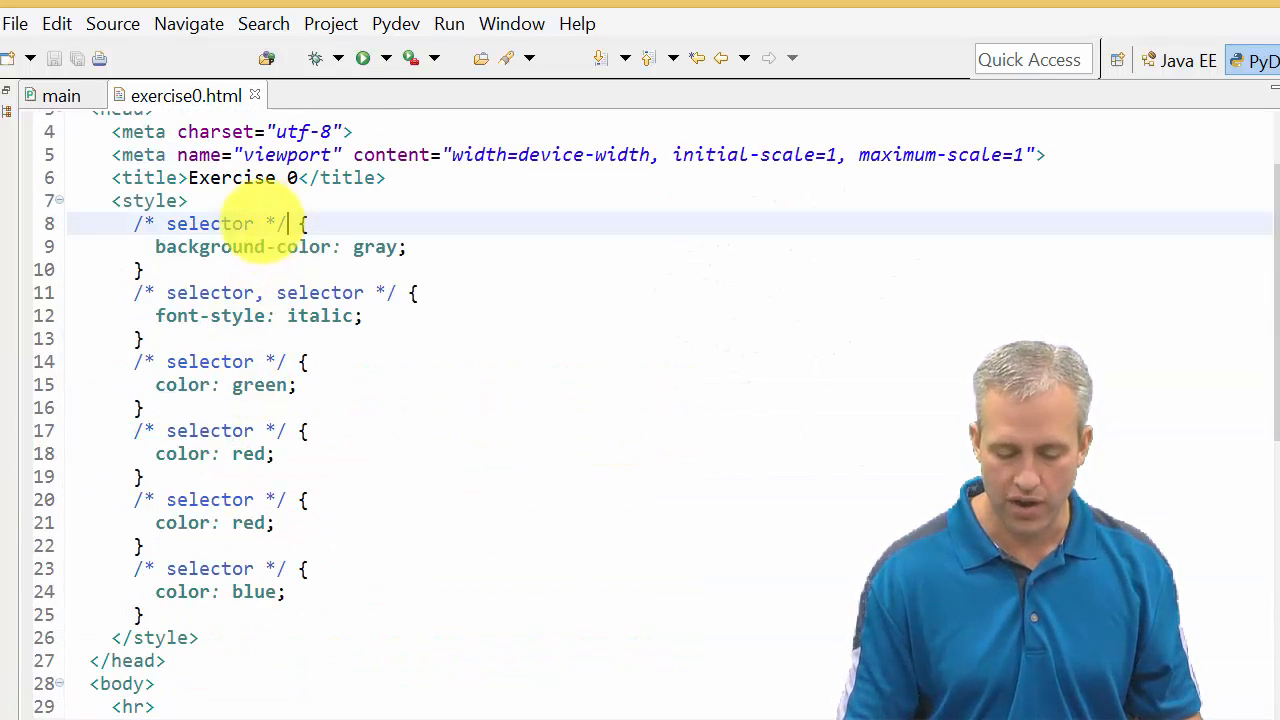
text(t {)
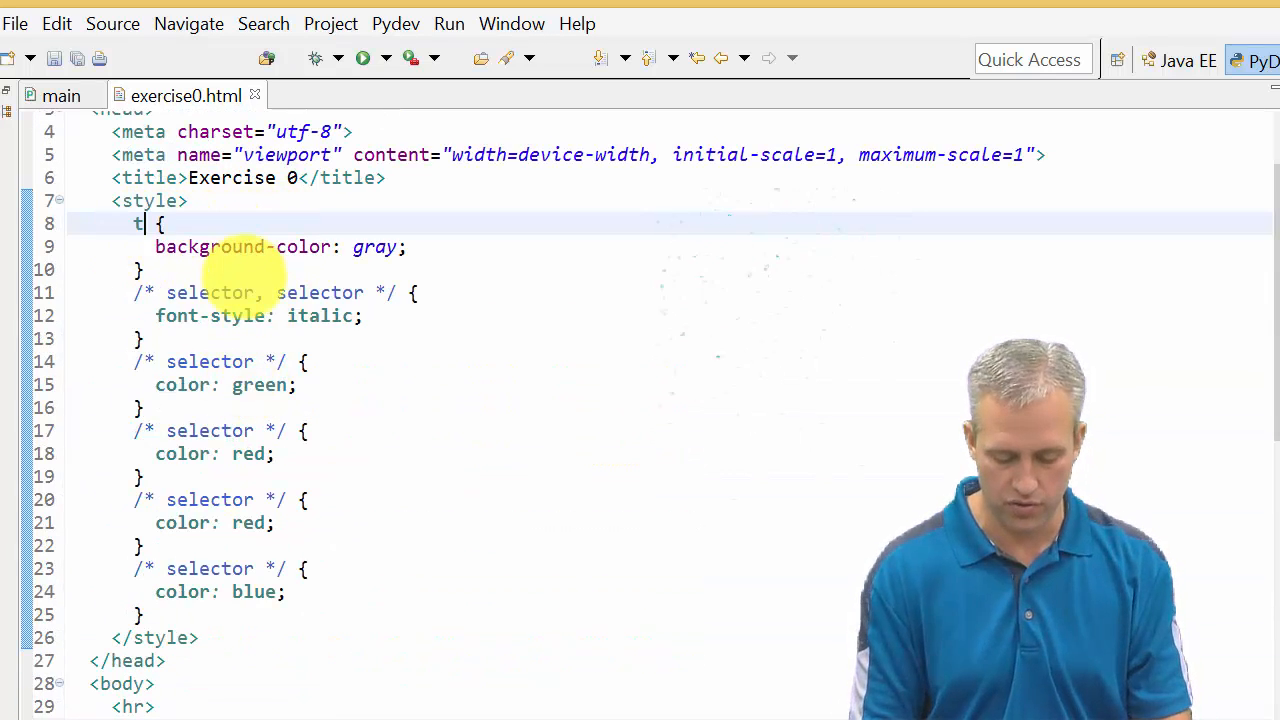
text(head >)
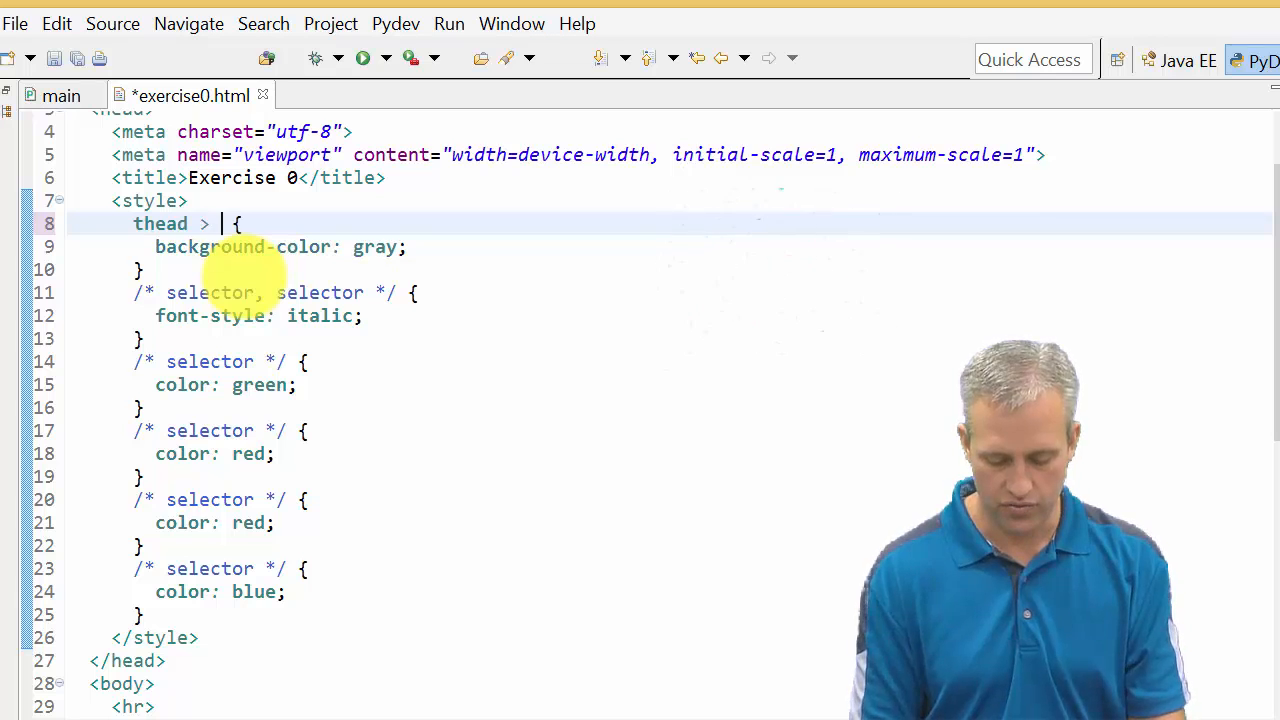
text(tr)
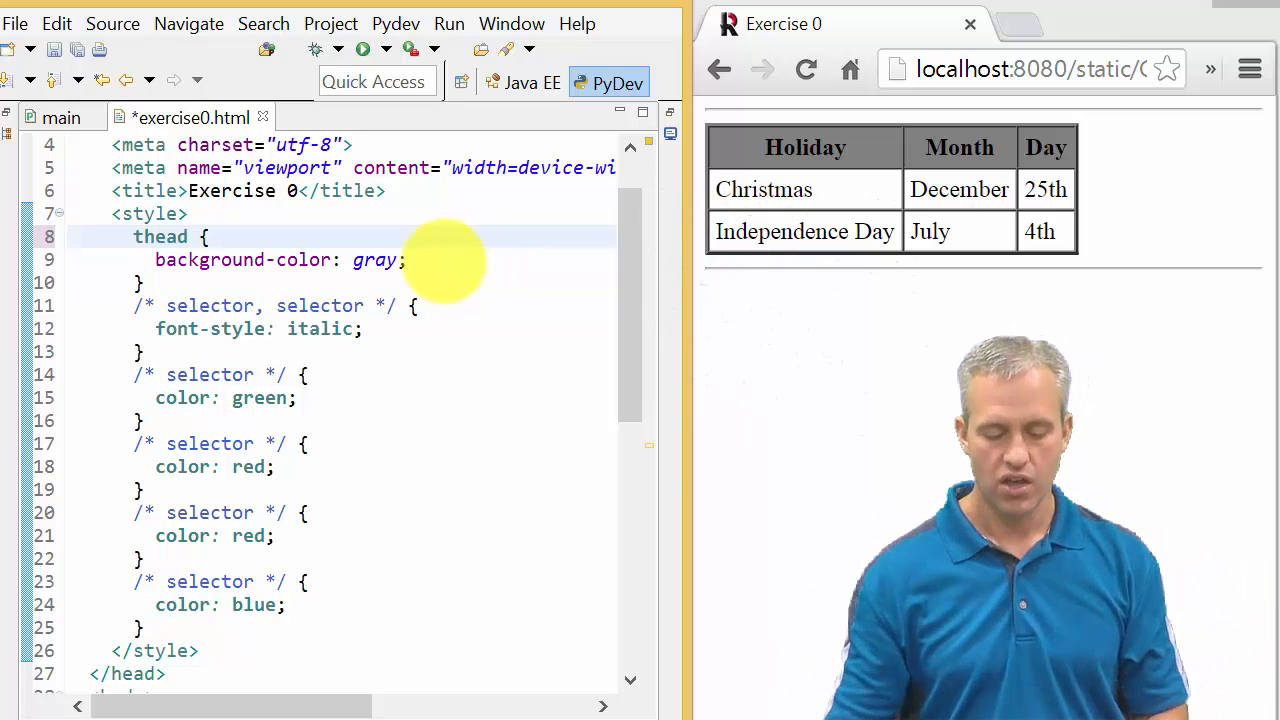
- Save exercise0.html, dismiss the Console popup, and highlight the new thead selector
key(ctrl+s)
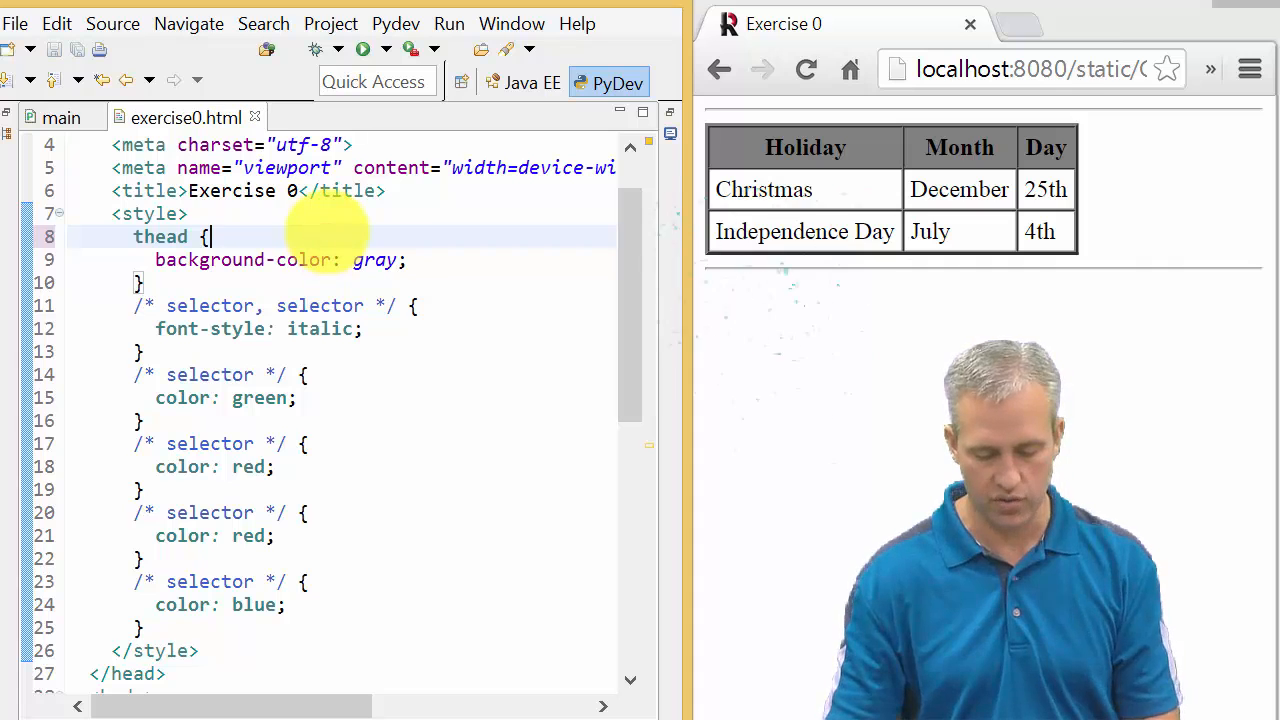
click(806, 68)
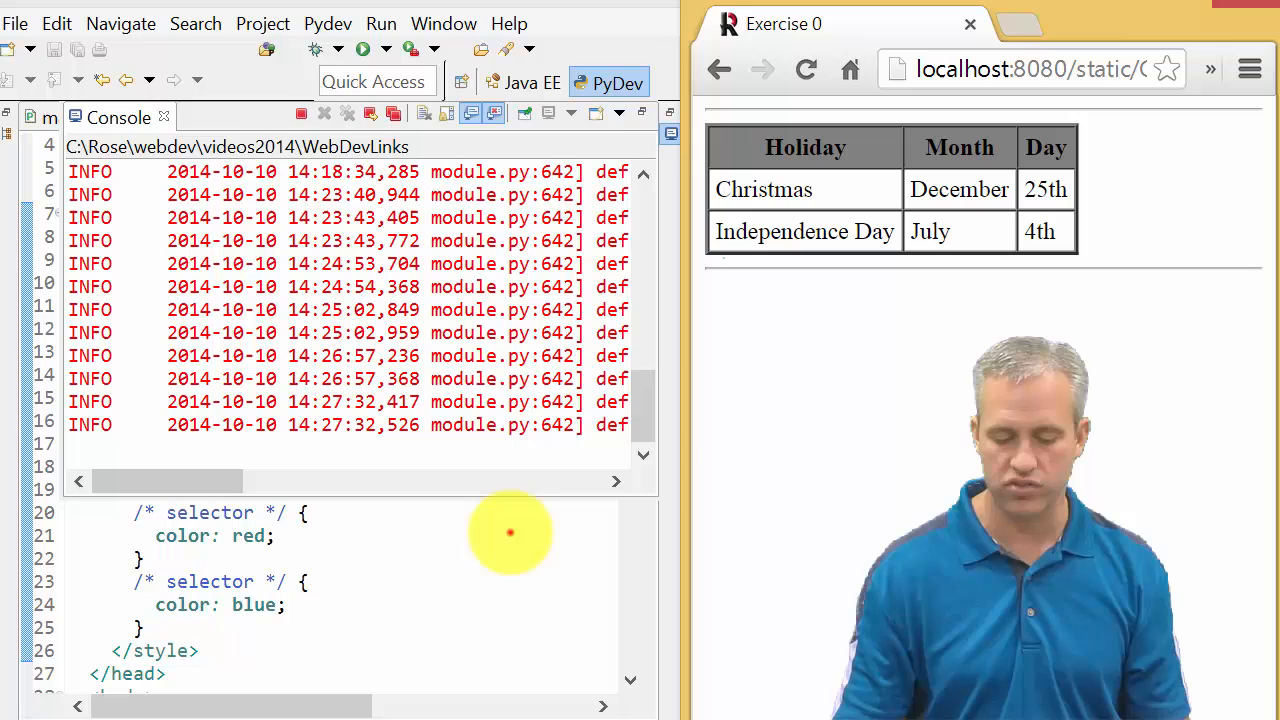
click(185, 117)
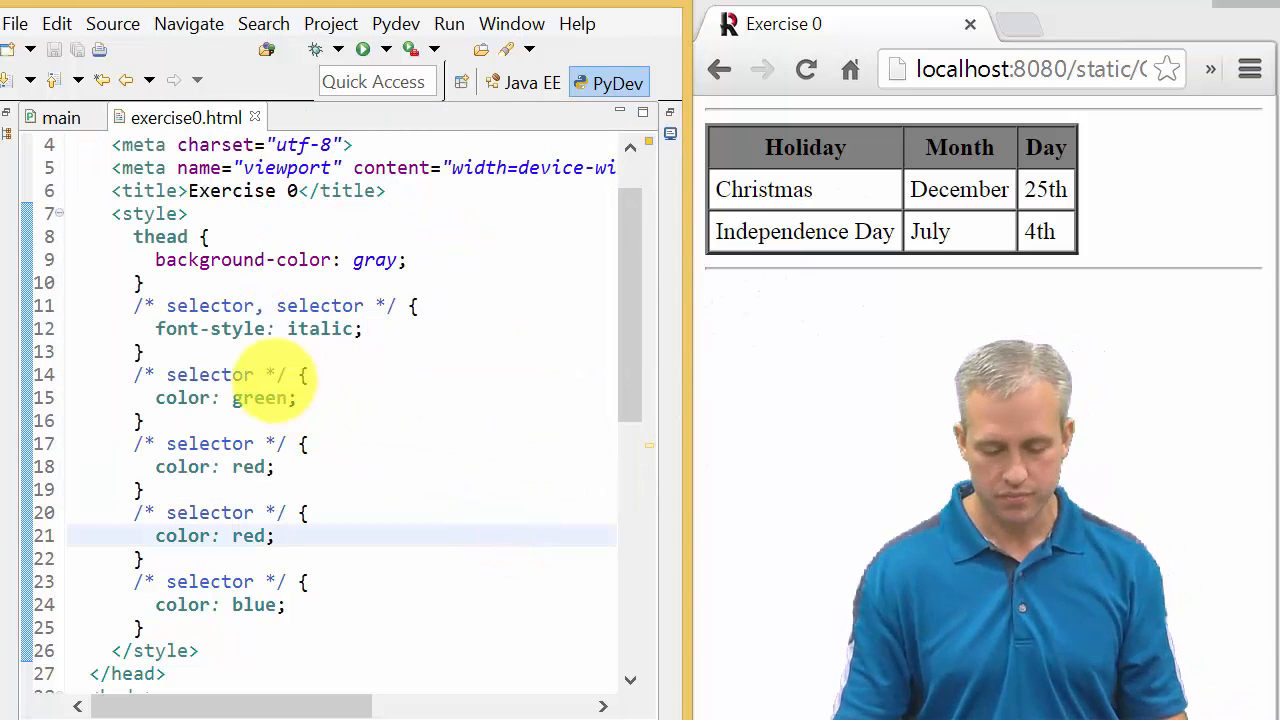
click(188, 236)
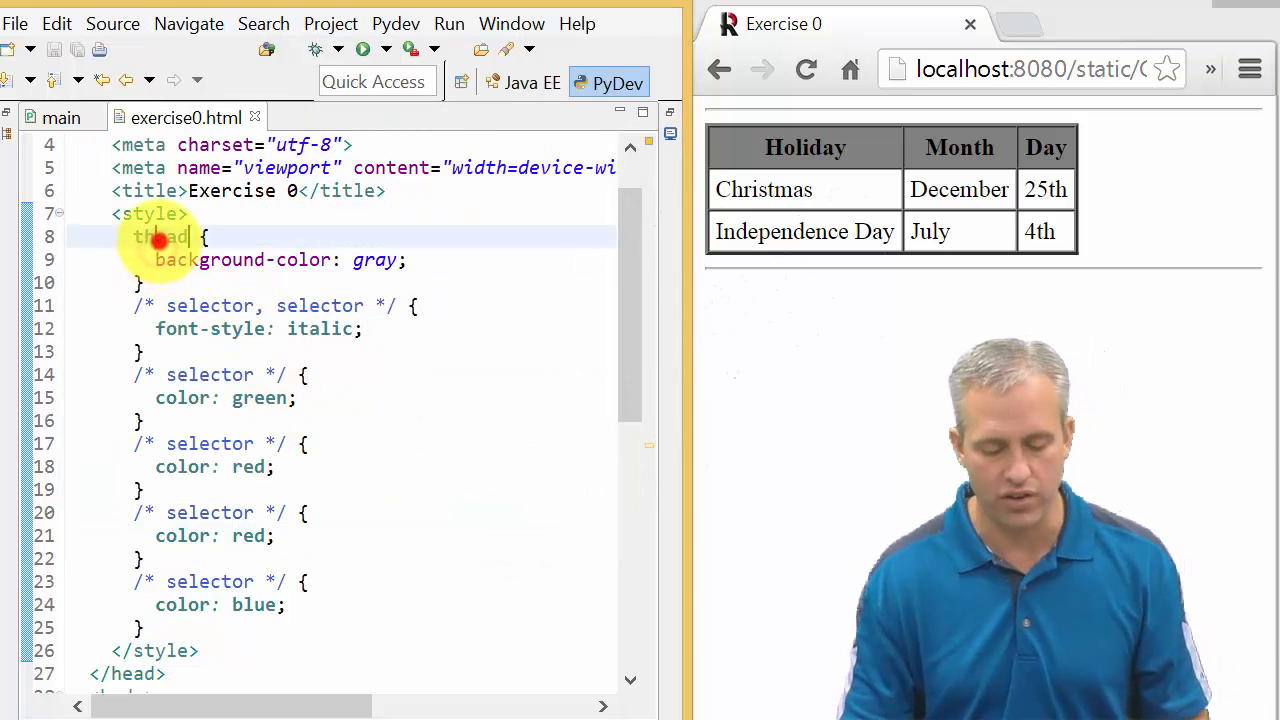
double_click(160, 237)
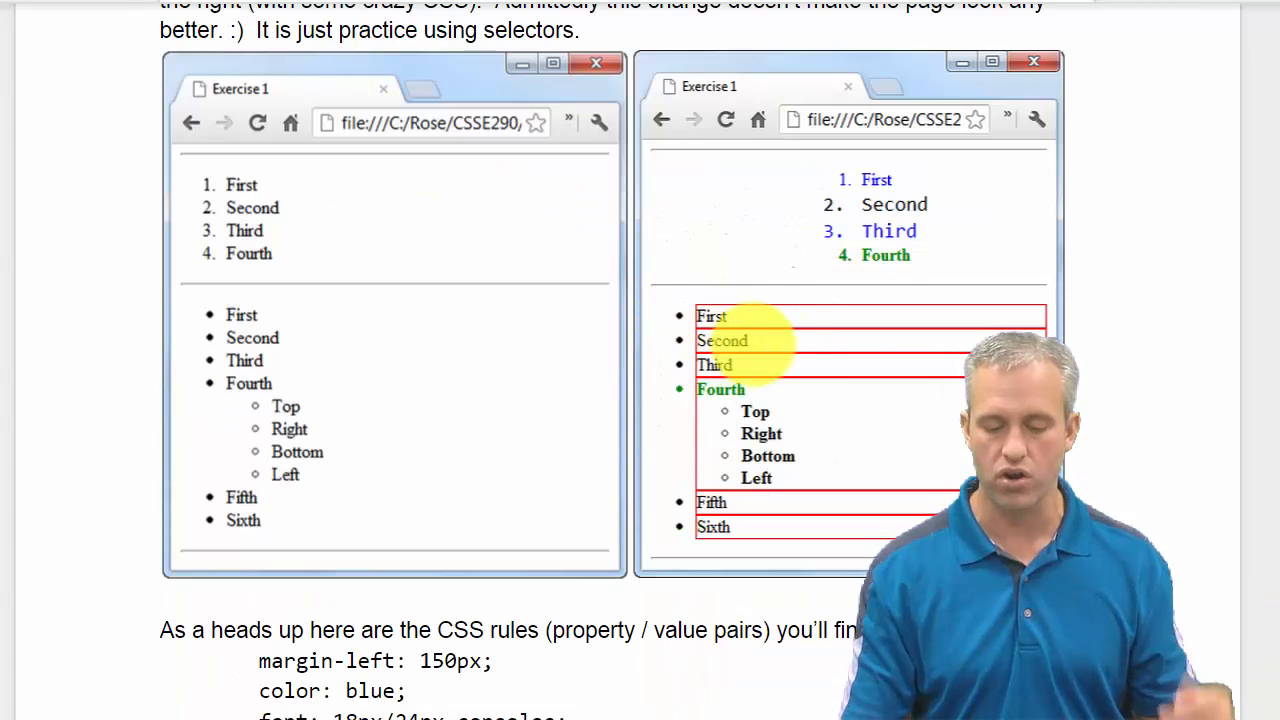
- Scroll past Exercise 1 to Exercise 2's before-and-after video list screenshots
scroll(down, 3)
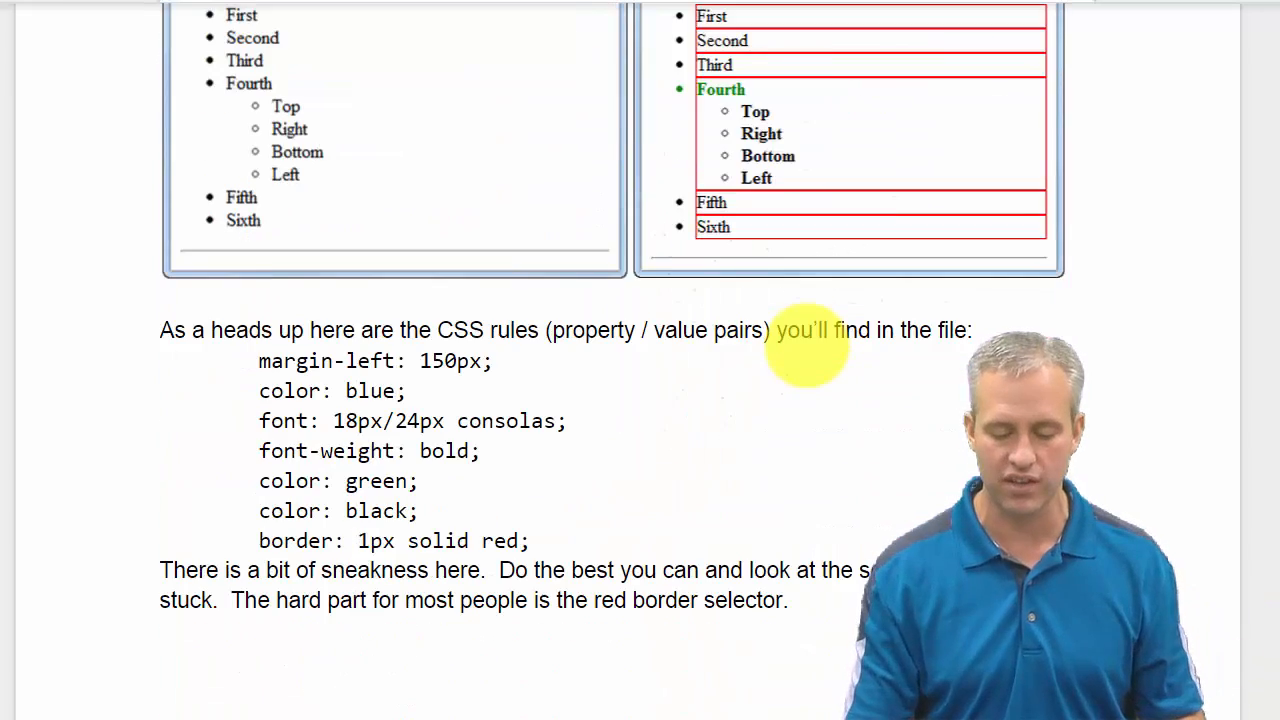
scroll(down, 3)
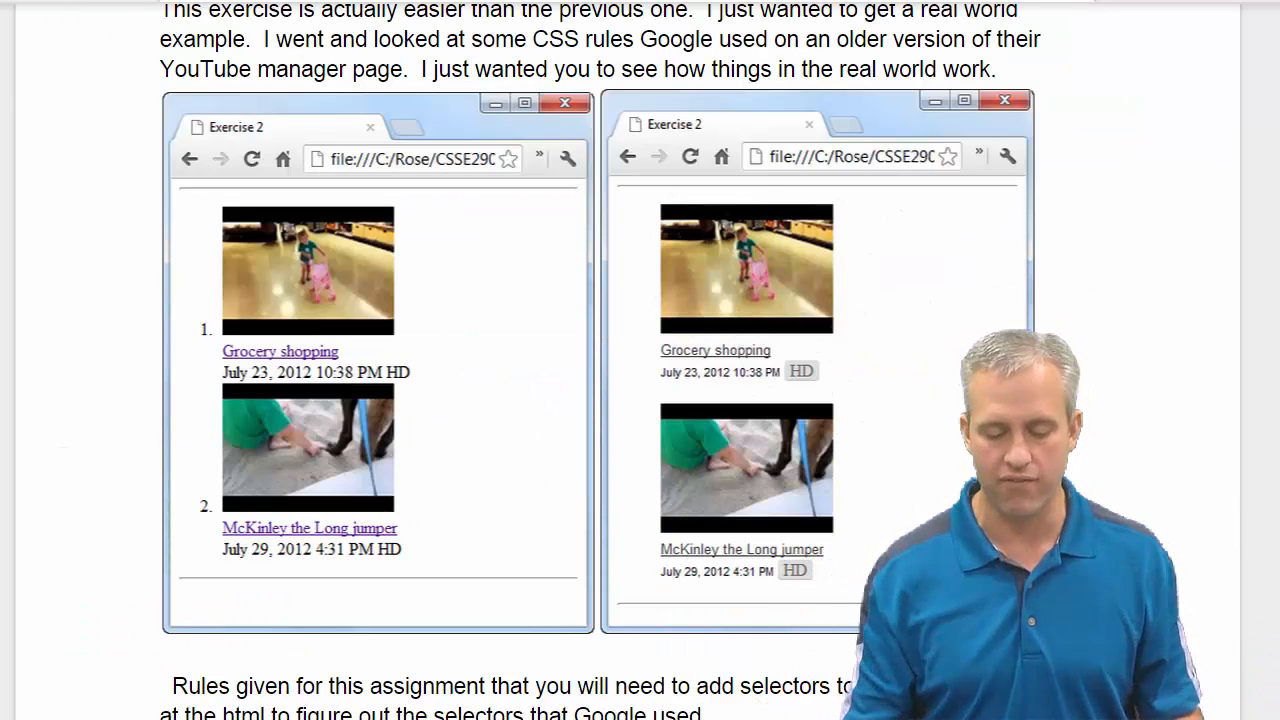
scroll(up, 3)
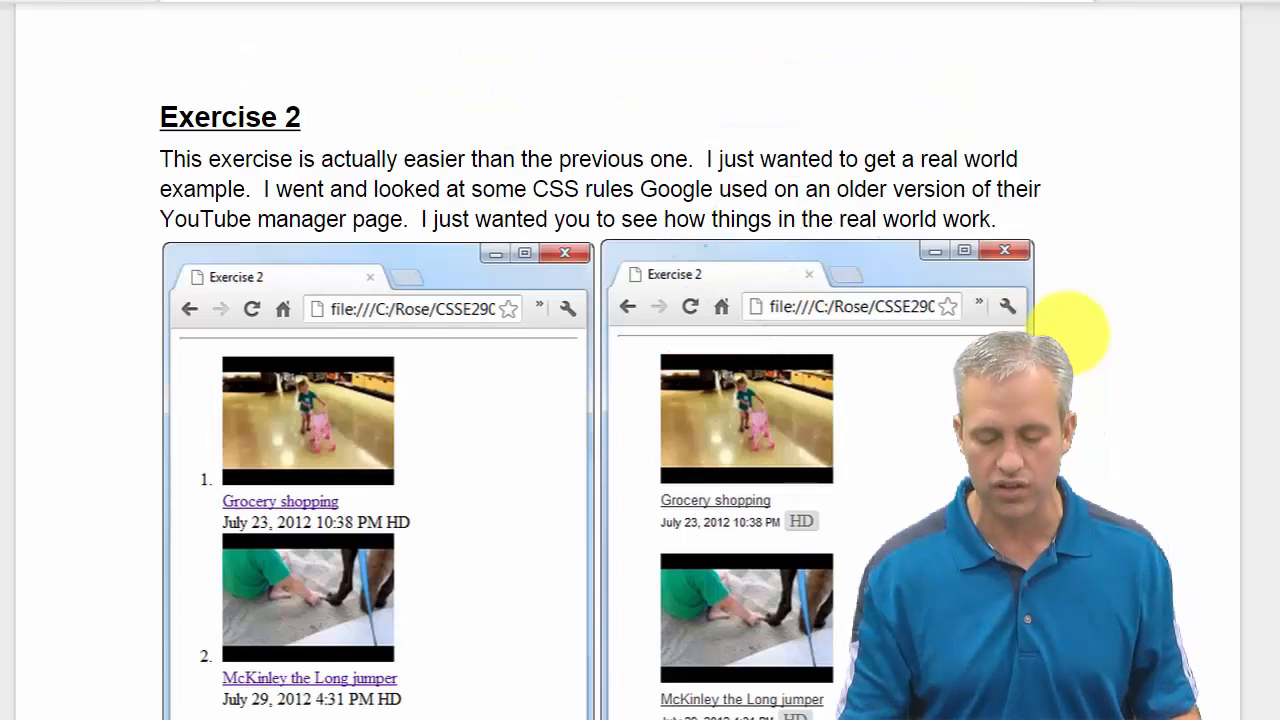
scroll(down, 3)
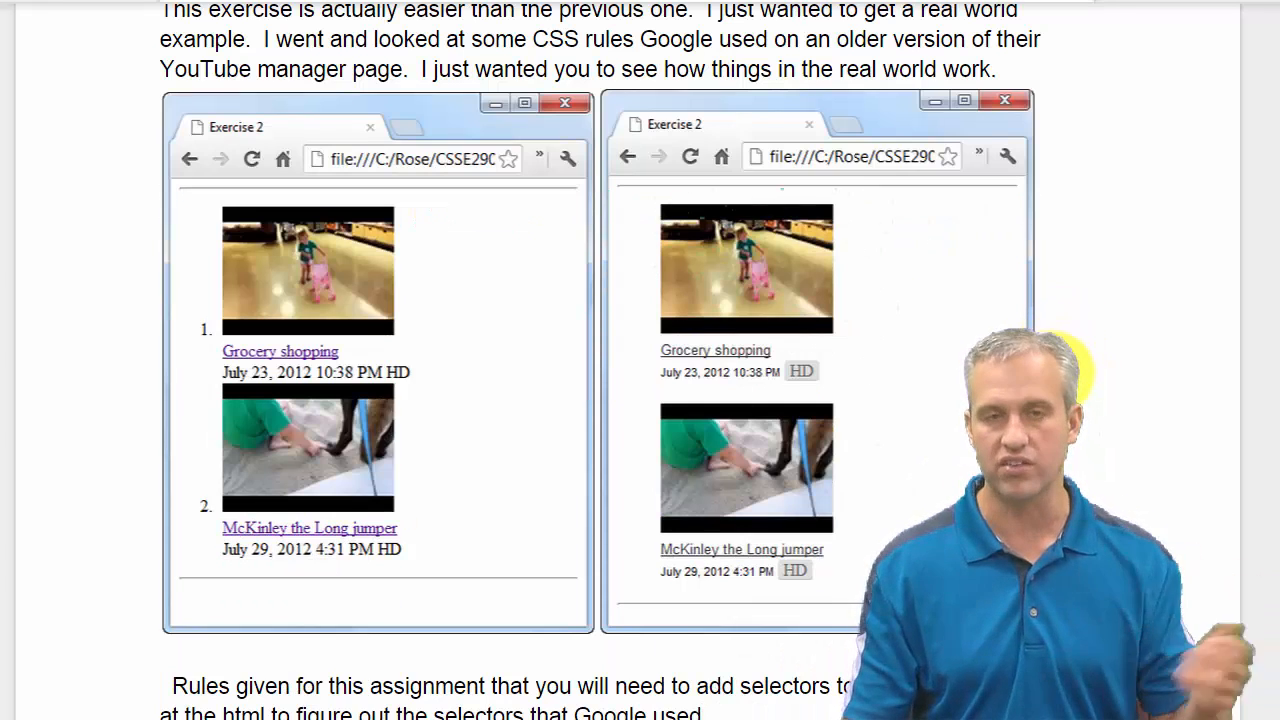